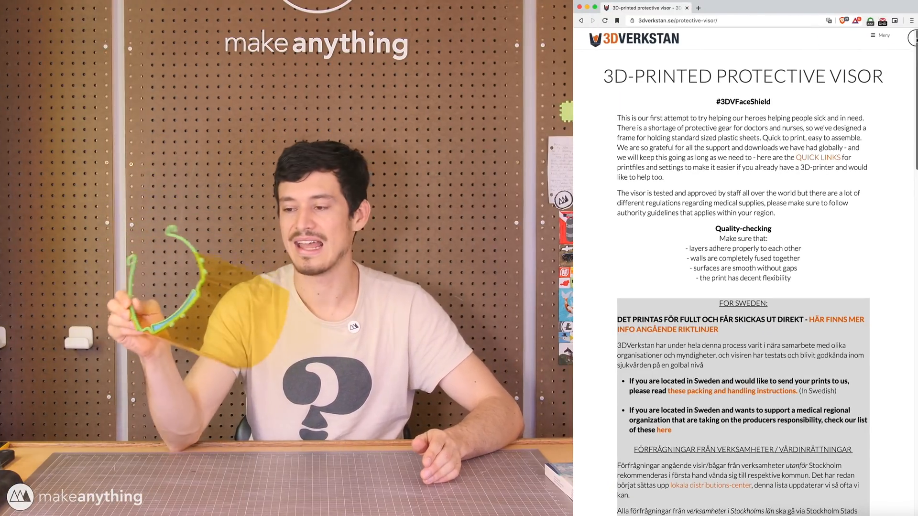
# Step: Import Visor_Frame_NORTH_AMERICA_LETTER_v3 in mm and check its ~158.54 × 183.62 × 5 mm dimensions
pyautogui.scroll(-3)
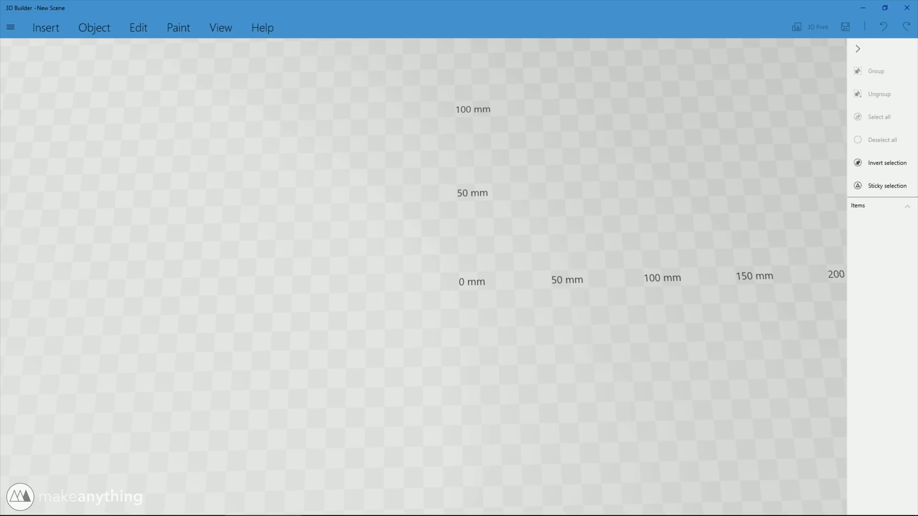
pyautogui.moveTo(475, 287)
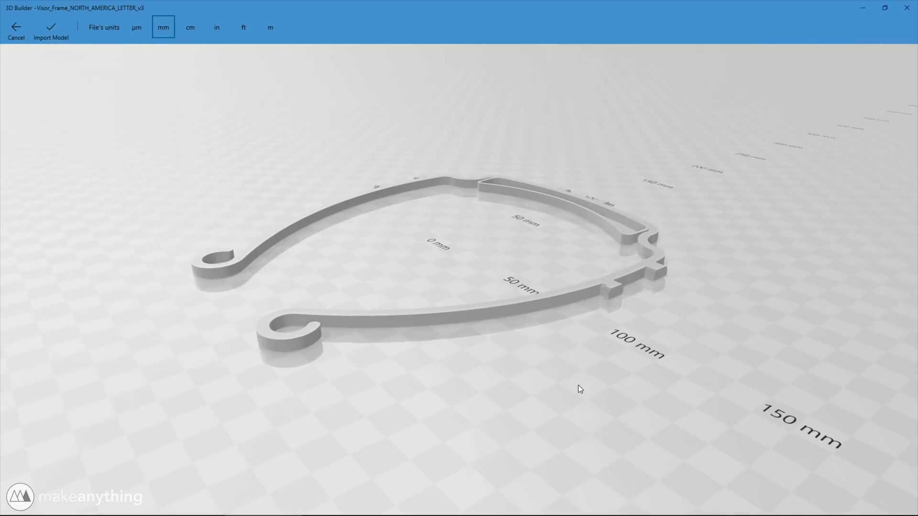
pyautogui.click(51, 32)
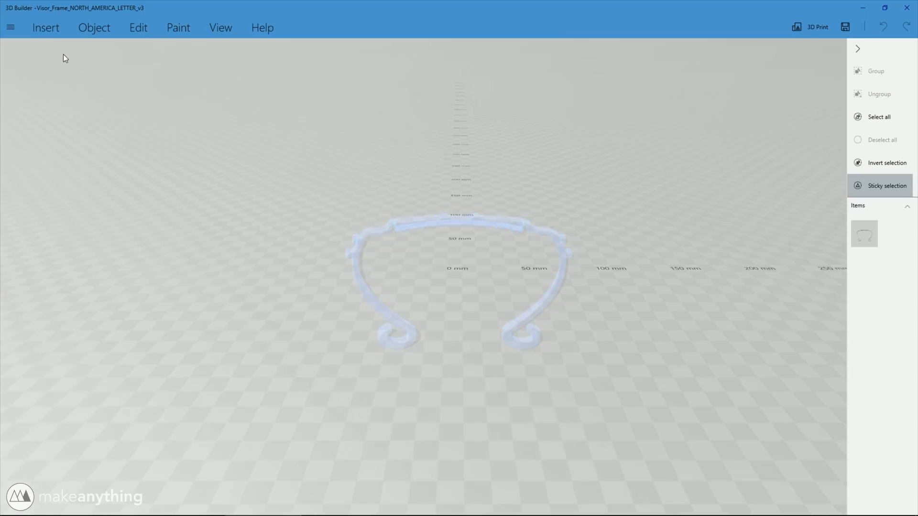
pyautogui.click(457, 281)
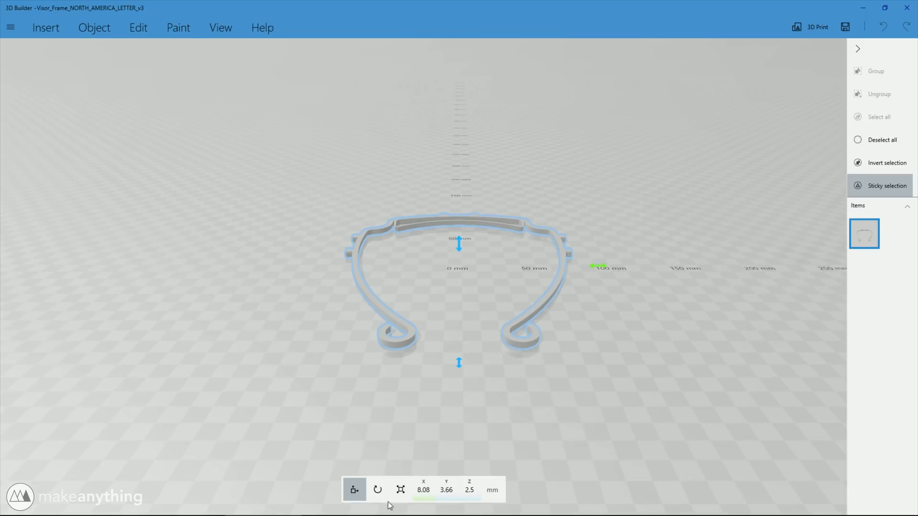
pyautogui.click(400, 489)
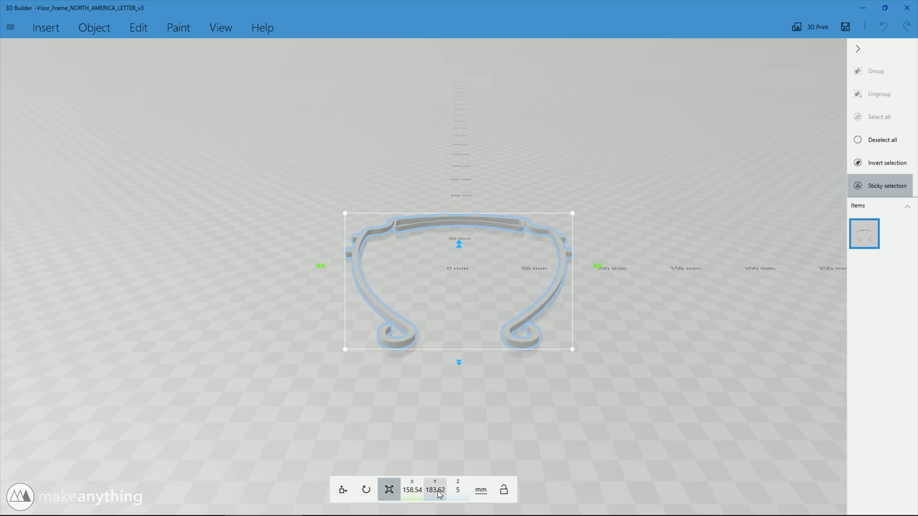
pyautogui.moveTo(634, 383)
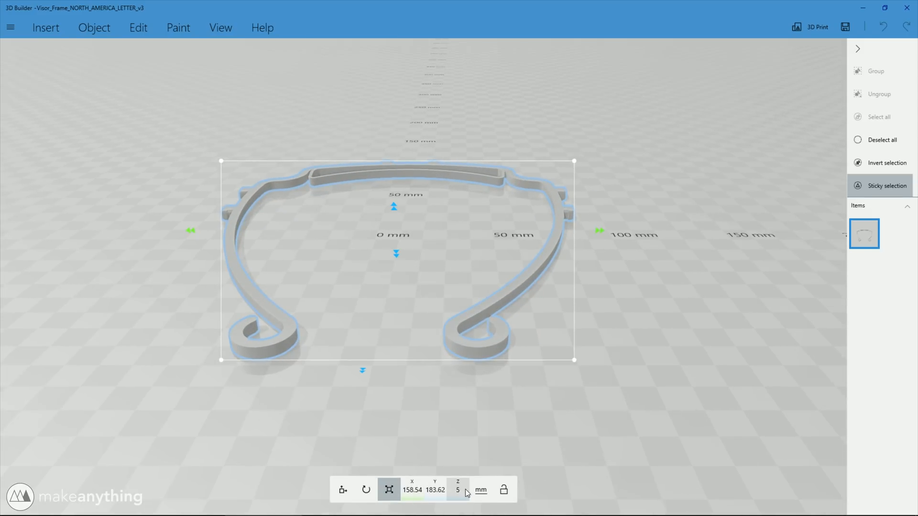
pyautogui.moveTo(483, 358)
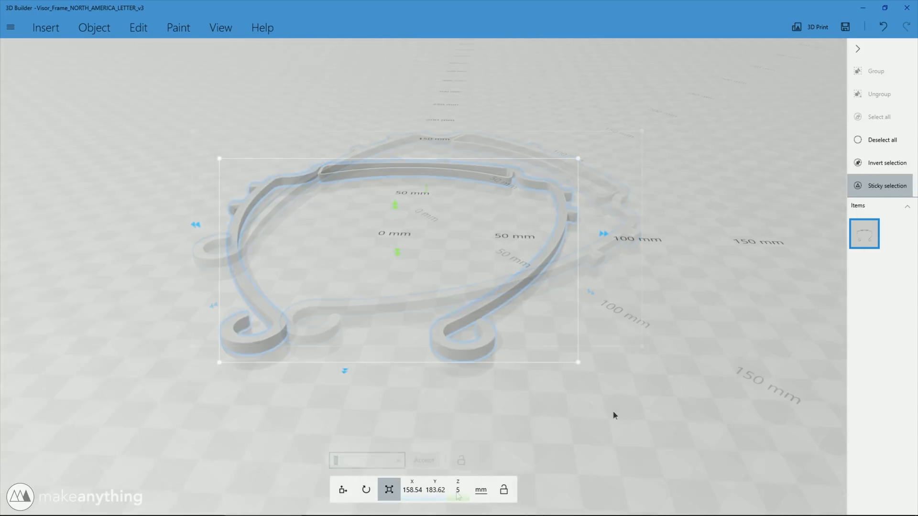
pyautogui.click(352, 490)
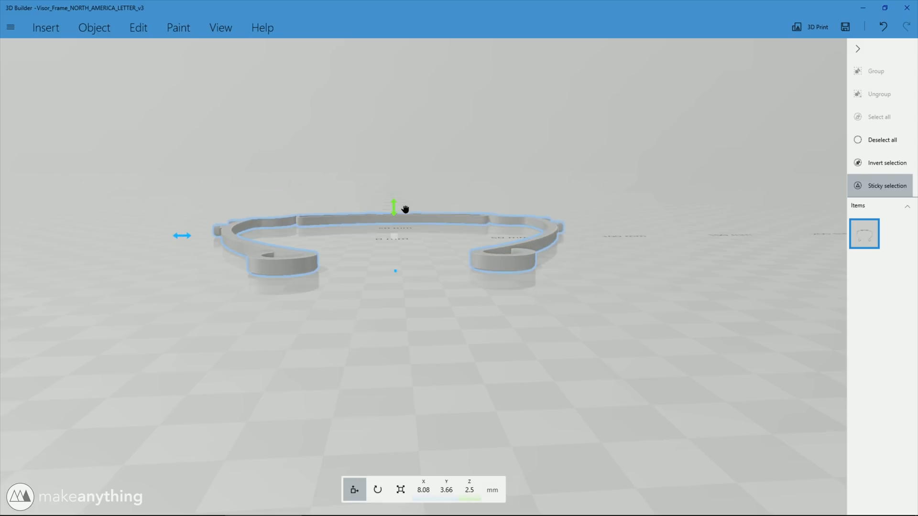
pyautogui.moveTo(470, 490)
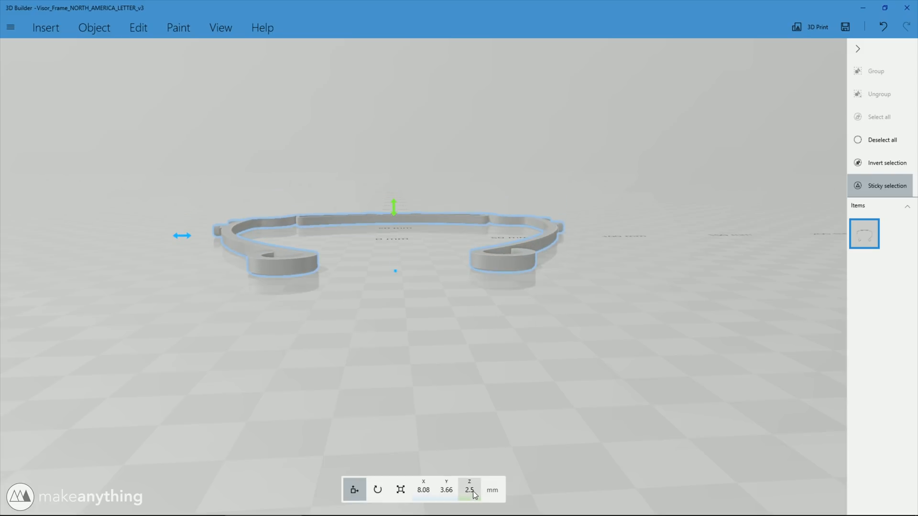
pyautogui.moveTo(418, 497)
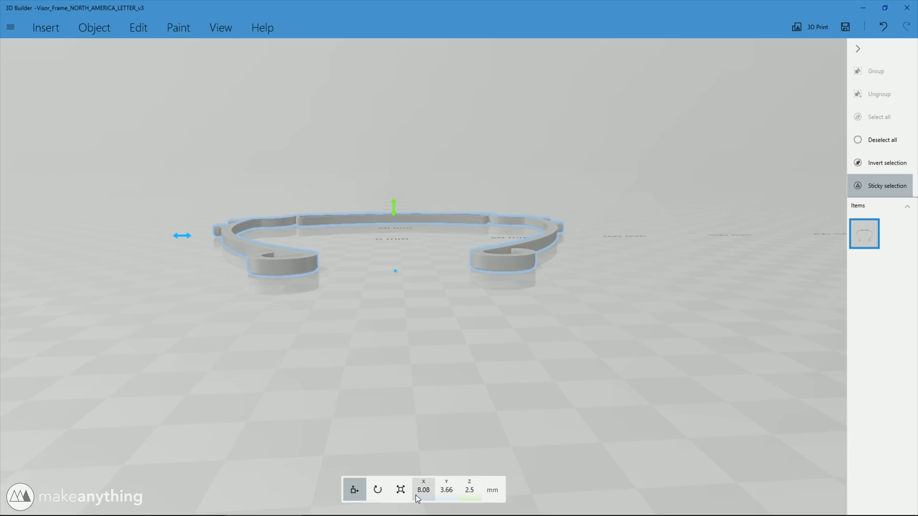
pyautogui.click(401, 490)
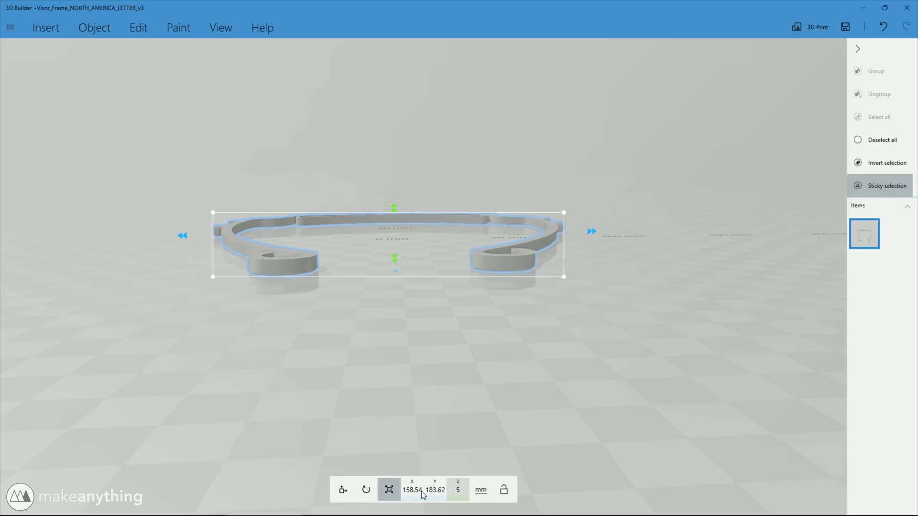
pyautogui.click(342, 489)
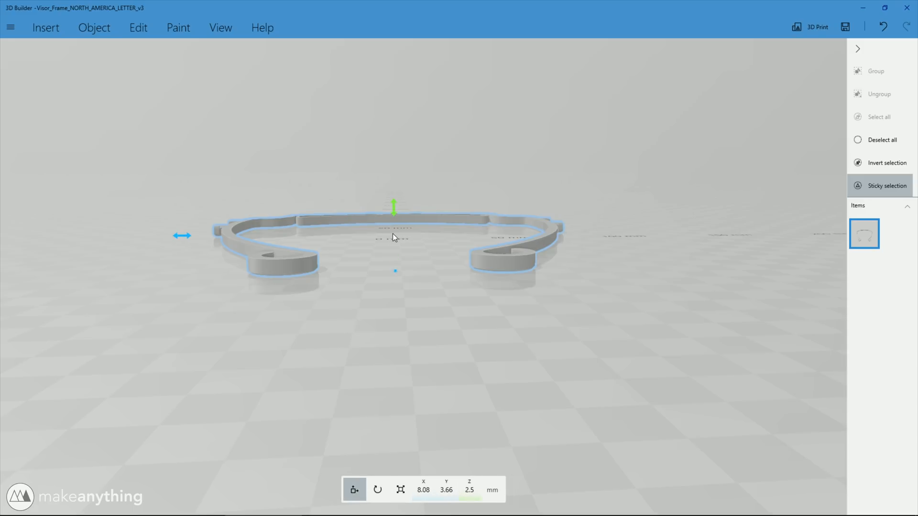
pyautogui.click(468, 489)
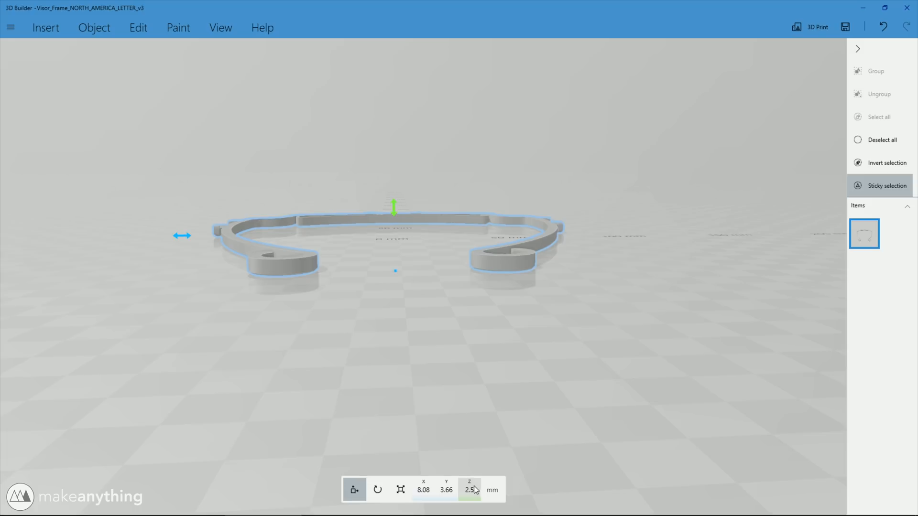
pyautogui.moveTo(445, 420)
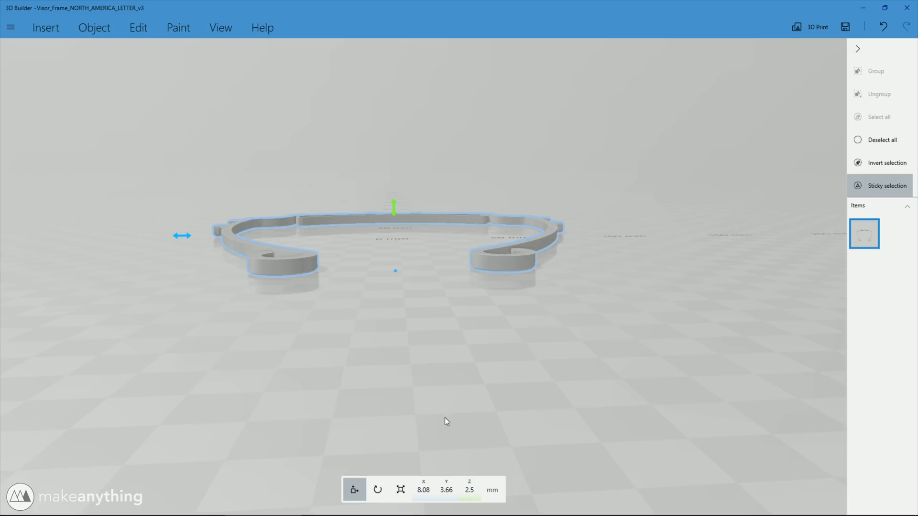
pyautogui.moveTo(377, 212)
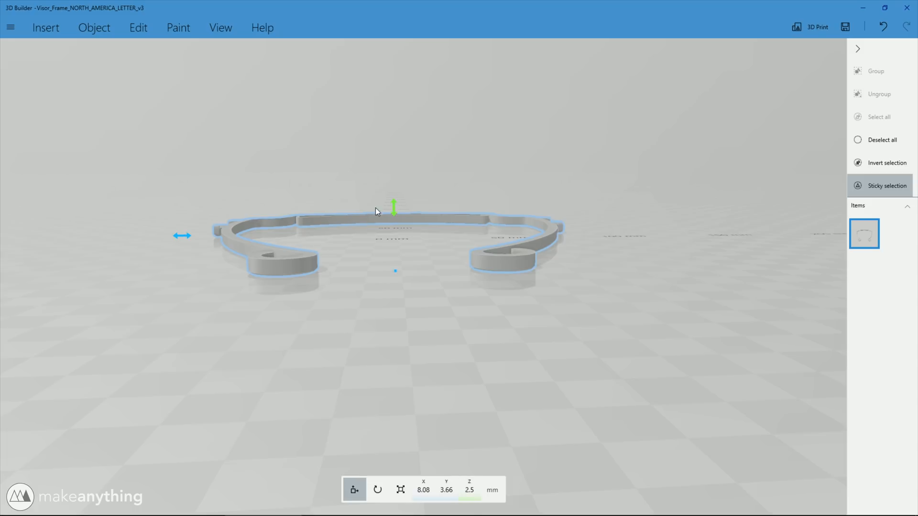
# Step: Copy the visor frame and discard two trial pasted copies
pyautogui.press('ctrl+c')
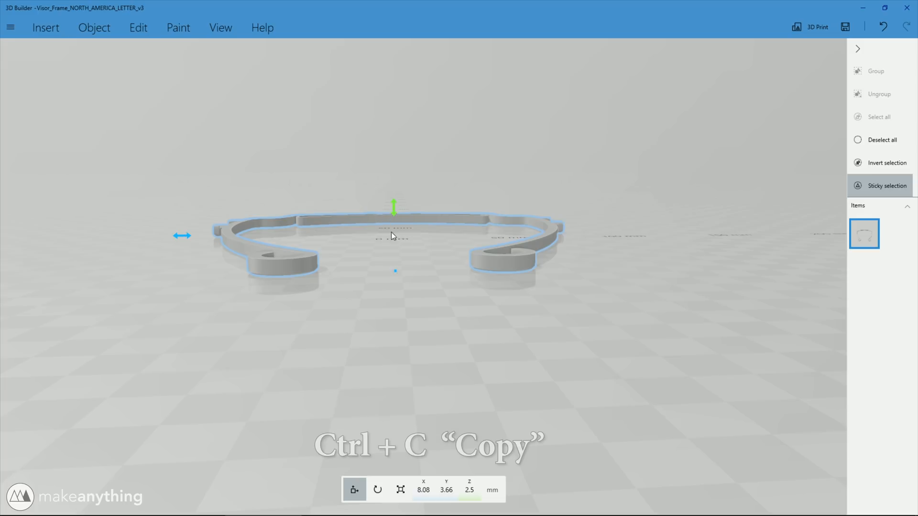
pyautogui.press('ctrl+c')
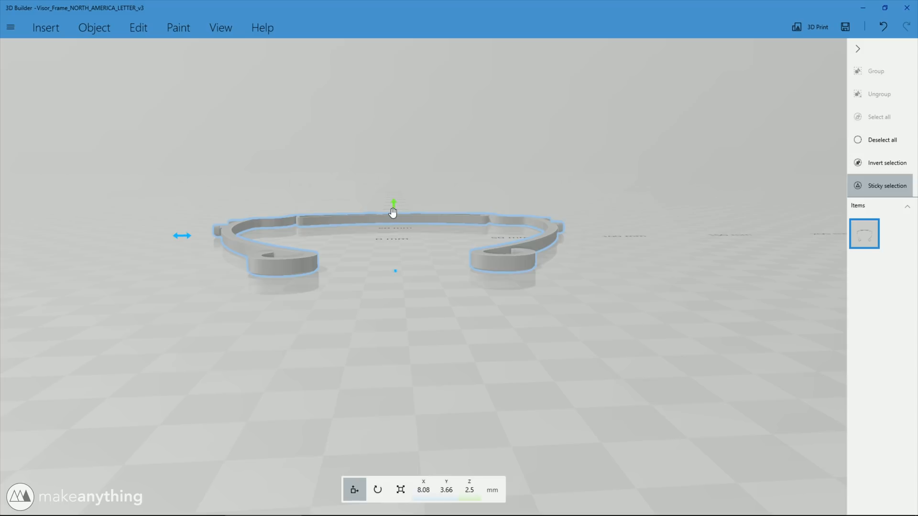
pyautogui.press('ctrl+v')
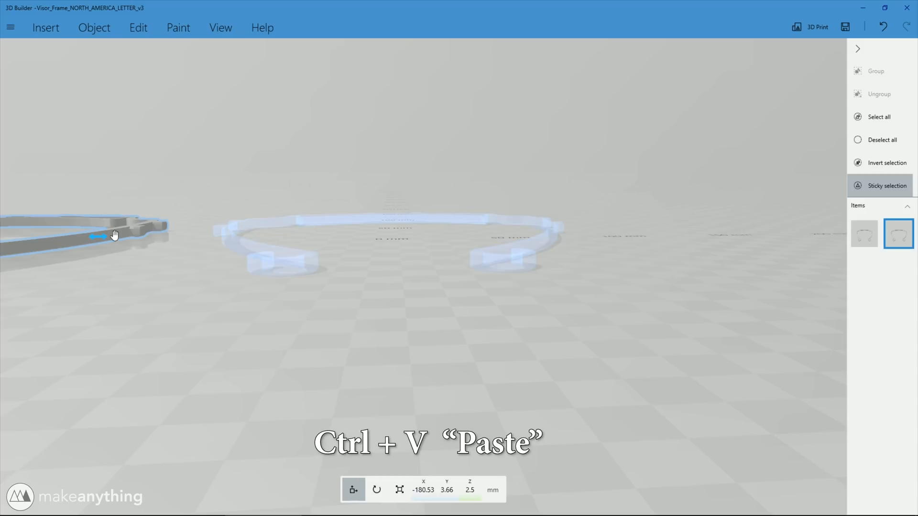
pyautogui.press('Delete')
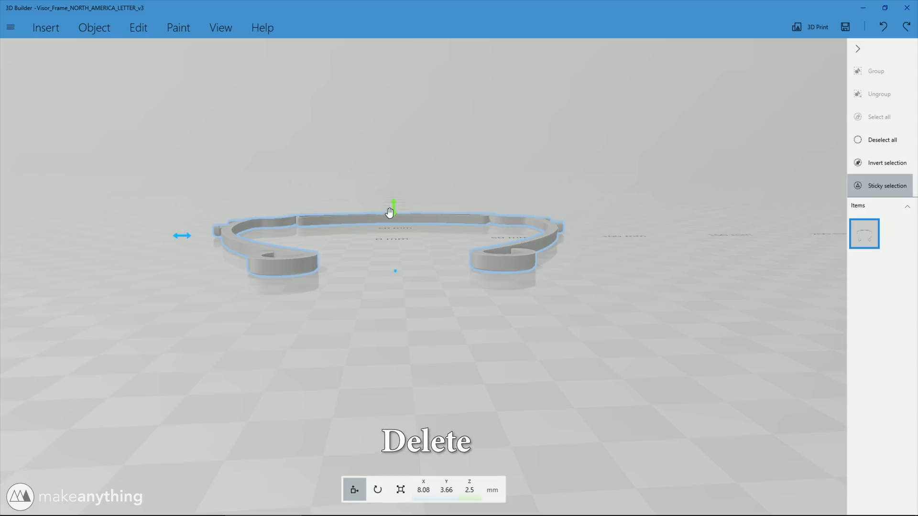
pyautogui.press('ctrl+v')
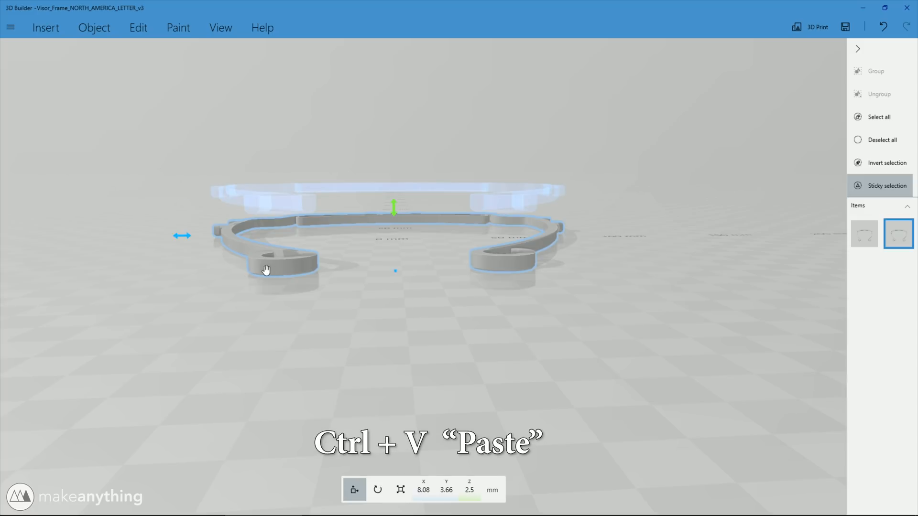
pyautogui.press('Delete')
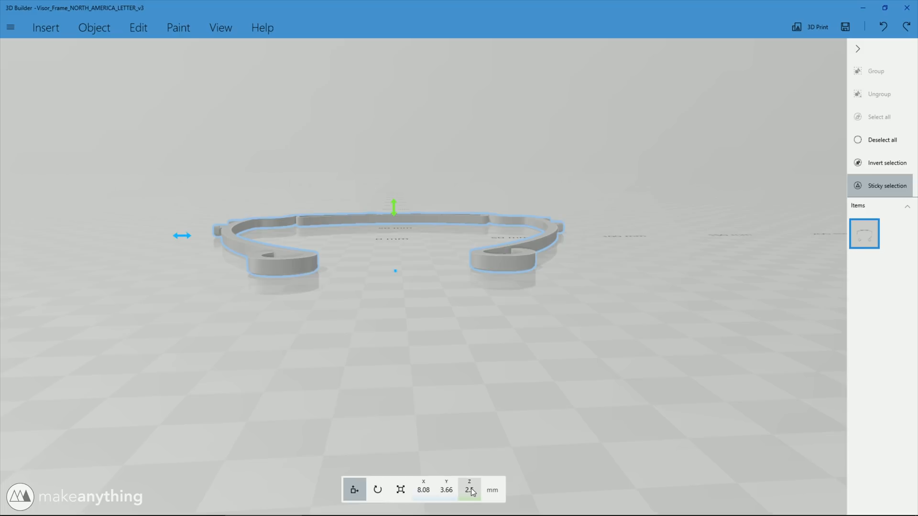
# Step: Set the frame's Z height above the bed, then paste a copy stacked 5 mm above it
pyautogui.click(468, 489)
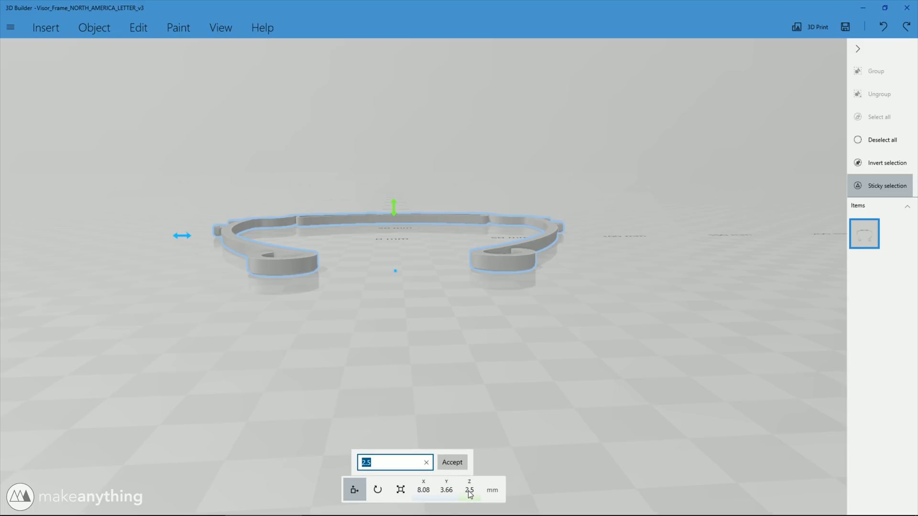
pyautogui.click(451, 462)
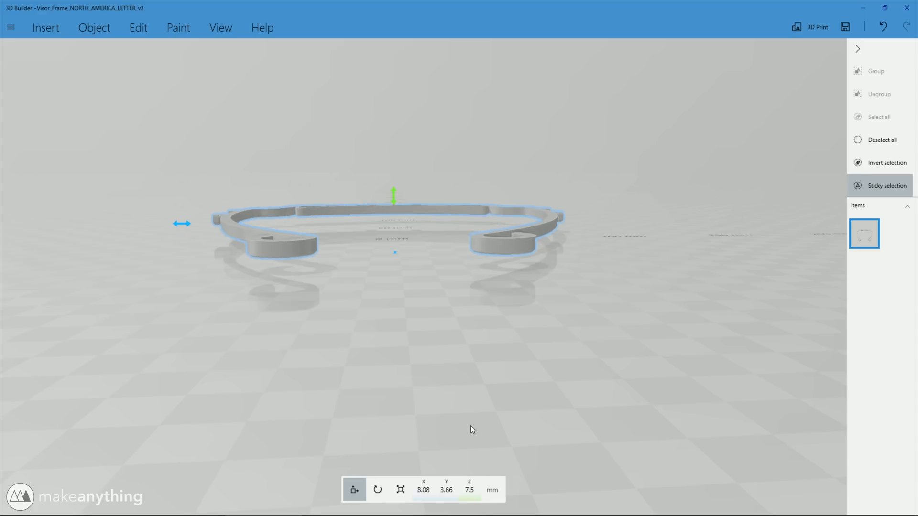
pyautogui.press('ctrl+v')
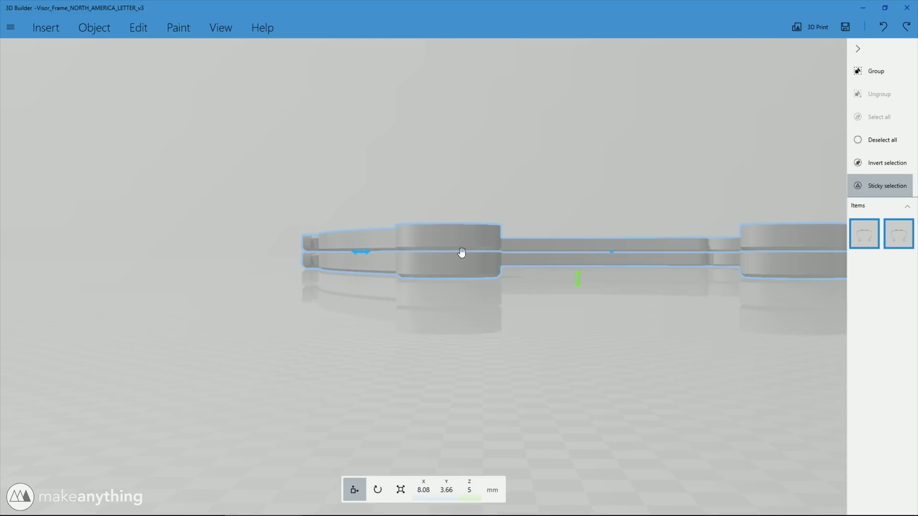
pyautogui.moveTo(490, 256)
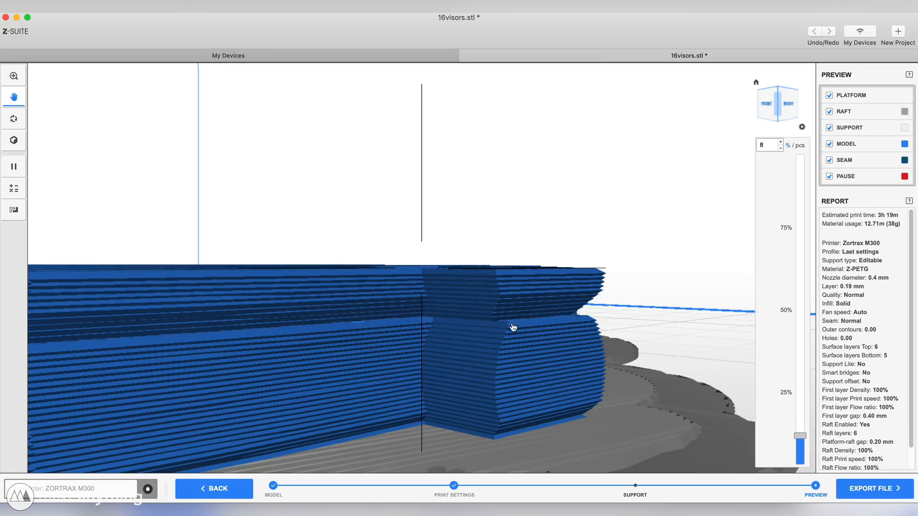
pyautogui.moveTo(530, 349)
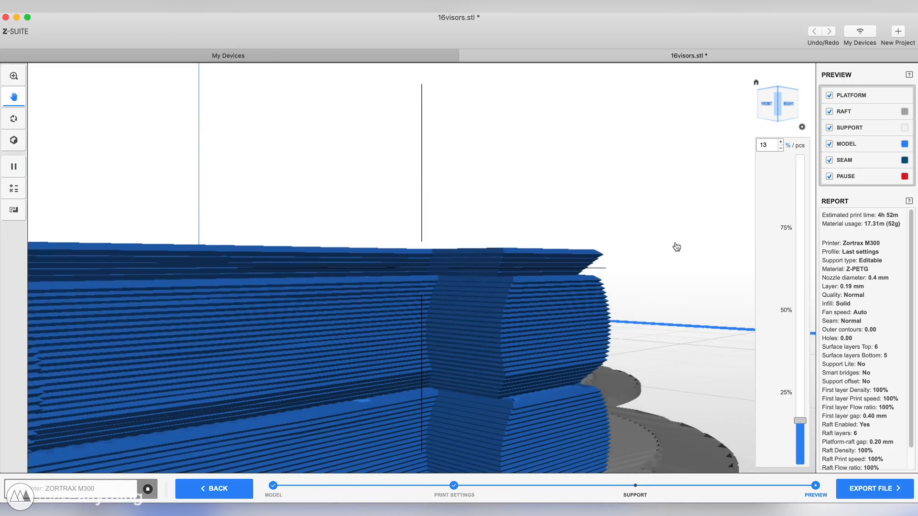
# Step: View the Z-SUITE sliced preview of the visor stack cut partway up the layers
pyautogui.click(453, 494)
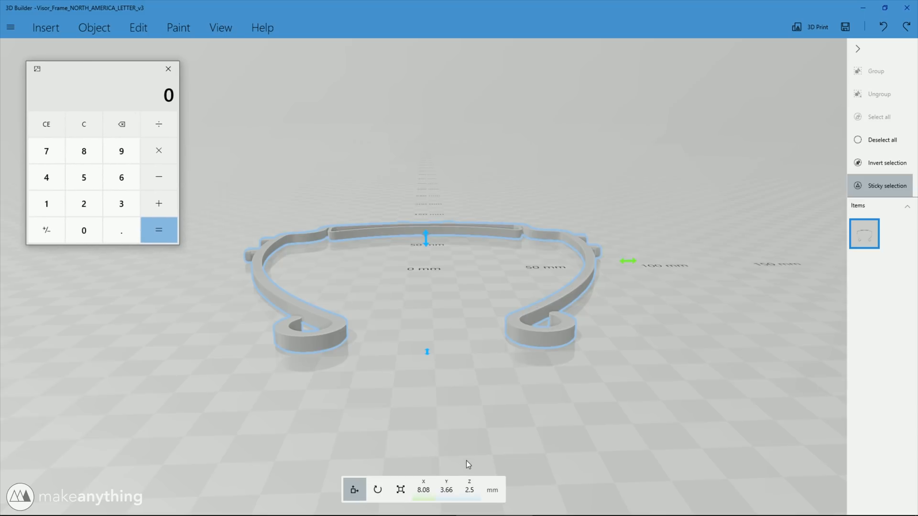
pyautogui.moveTo(465, 297)
pyautogui.write('7.5')
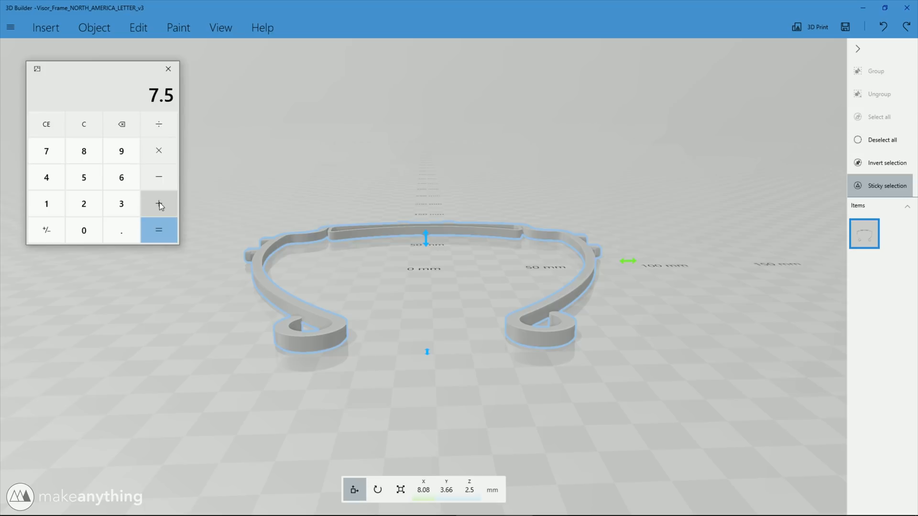
# Step: Add 0.3 to 7.5 in Calculator to get the next frame height, 7.8
pyautogui.click(122, 231)
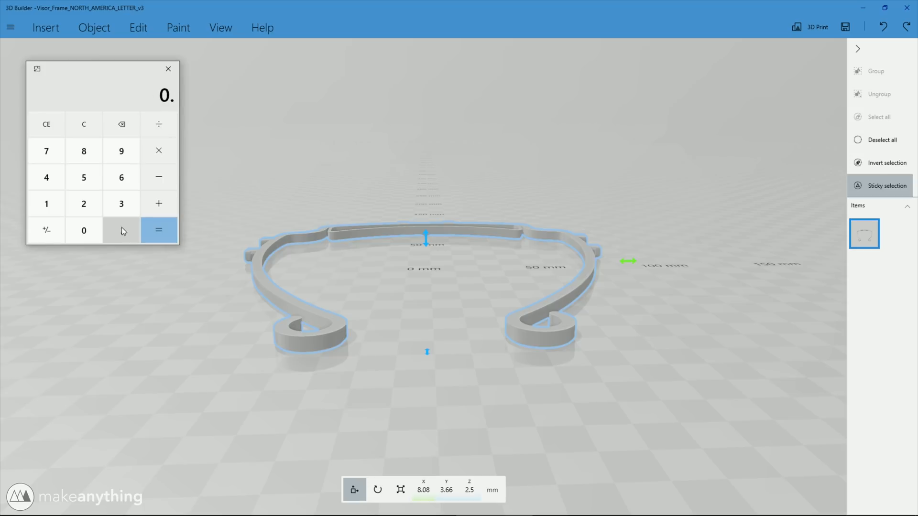
pyautogui.click(122, 203)
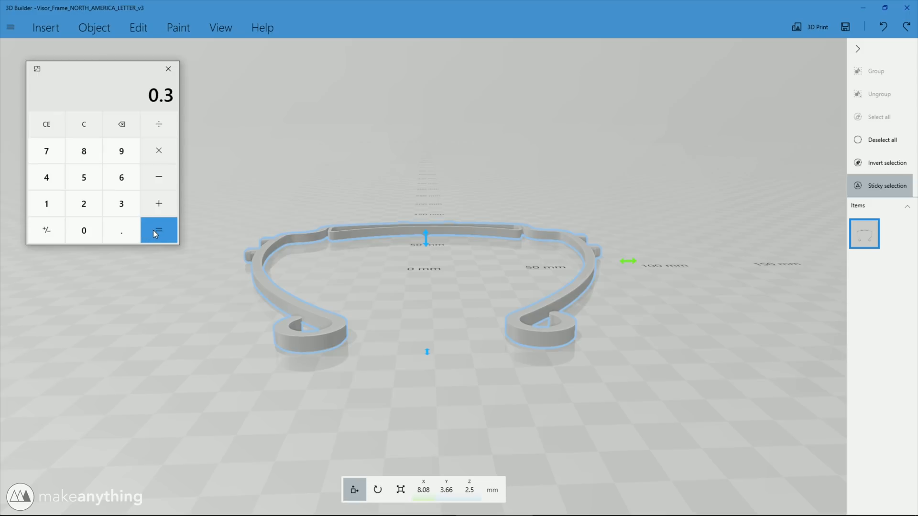
pyautogui.click(158, 231)
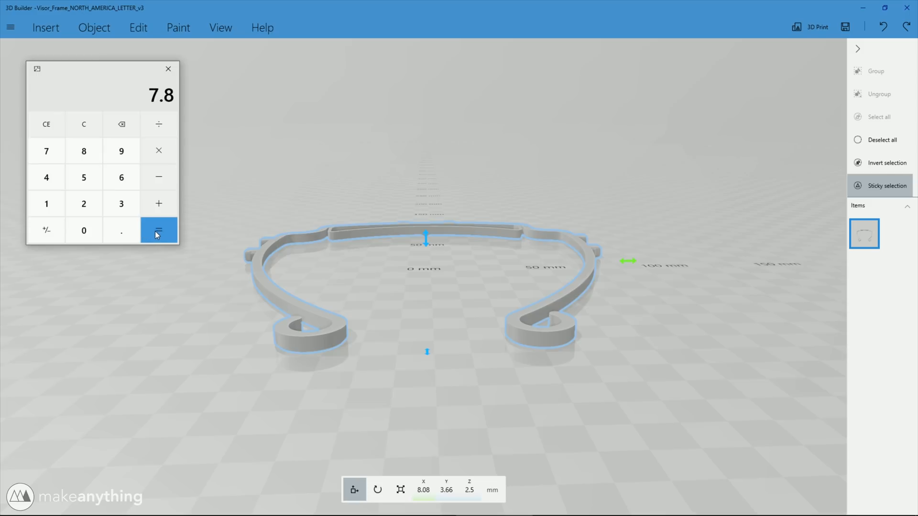
pyautogui.moveTo(340, 345)
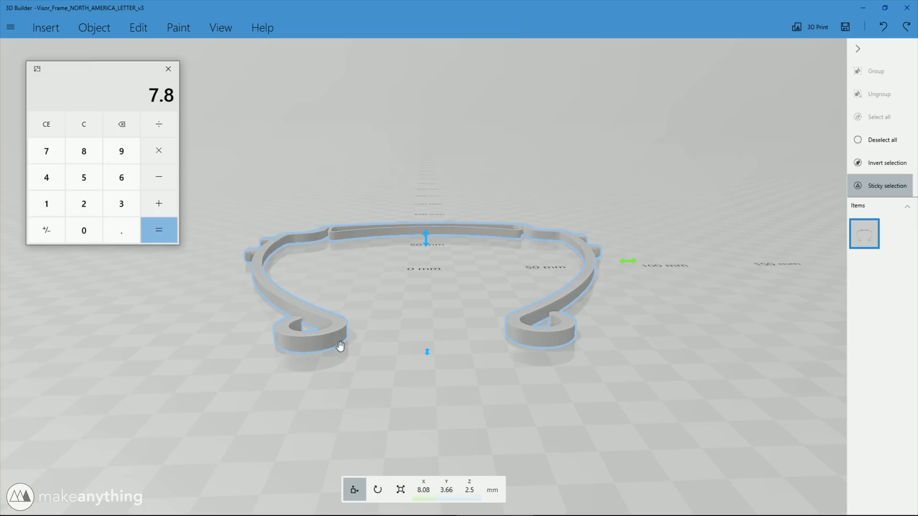
pyautogui.moveTo(448, 464)
pyautogui.write('7.8')
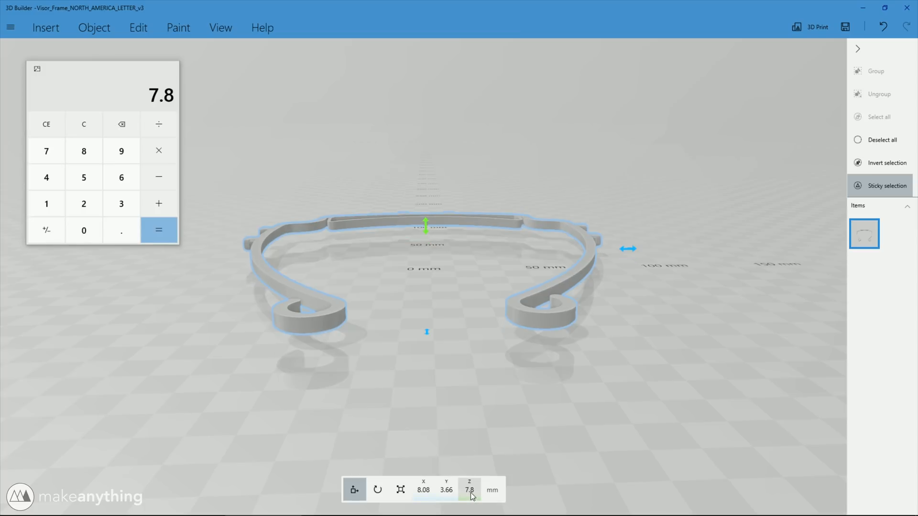
# Step: Paste the raised frame, select both frames as a pair and copy them
pyautogui.press('ctrl+v')
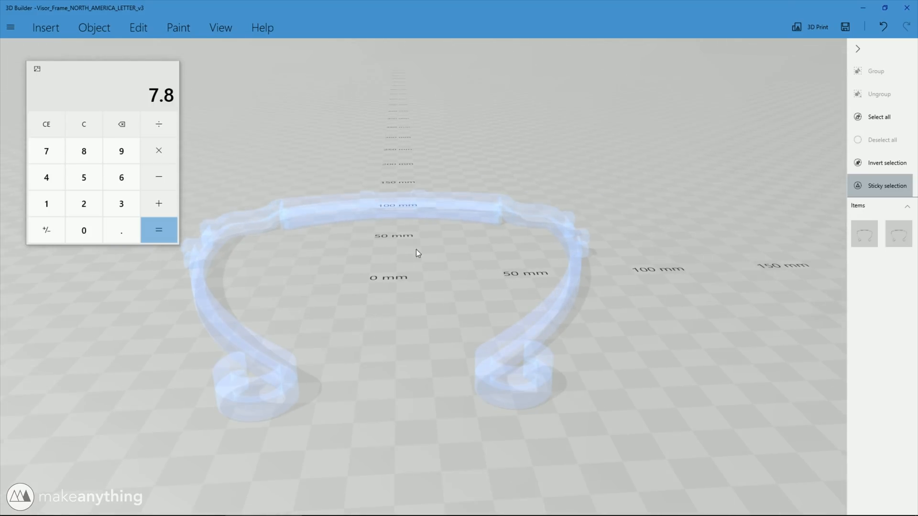
pyautogui.click(398, 222)
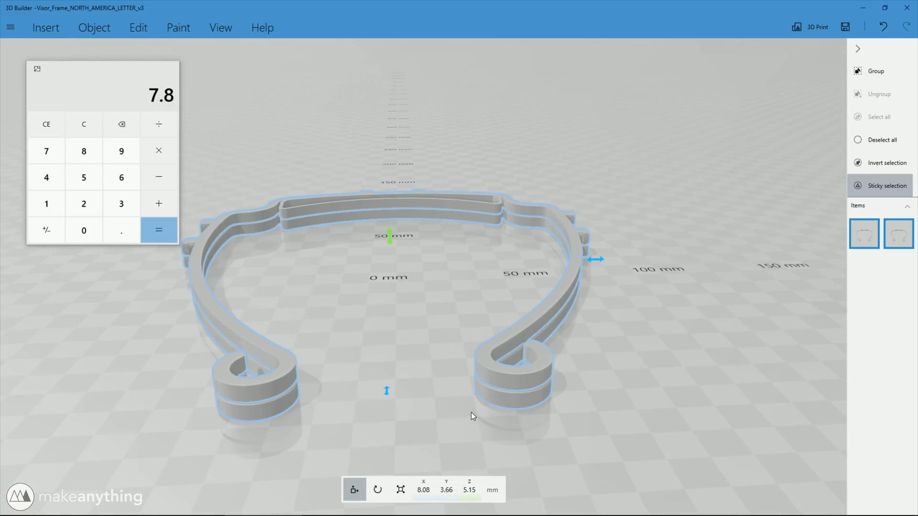
pyautogui.moveTo(874, 70)
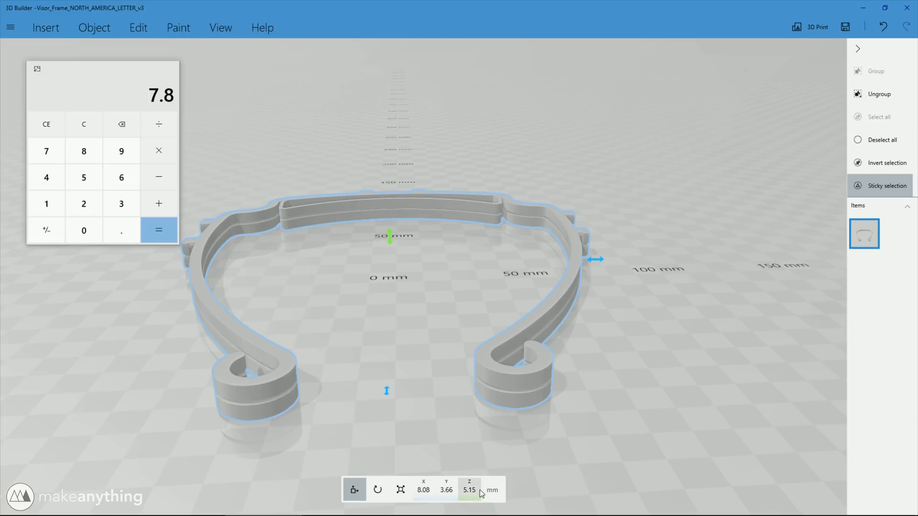
pyautogui.moveTo(63, 202)
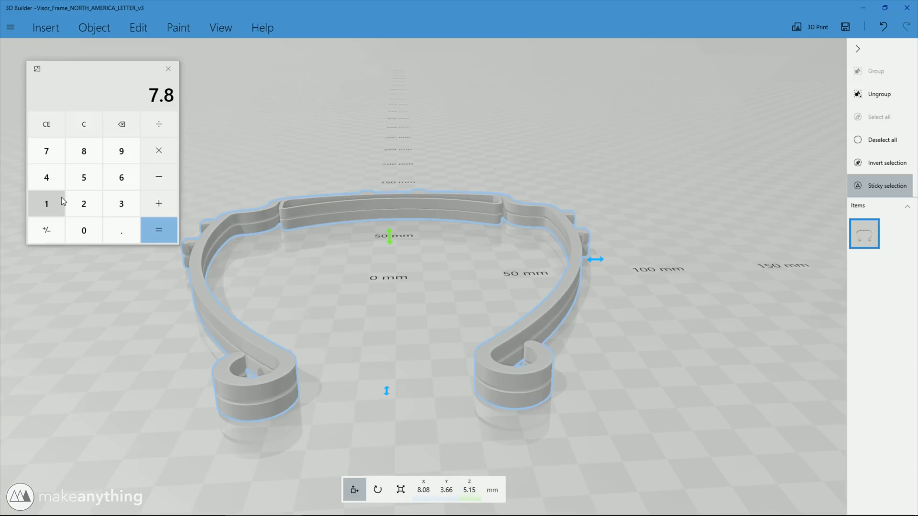
pyautogui.click(84, 177)
pyautogui.write('15.75')
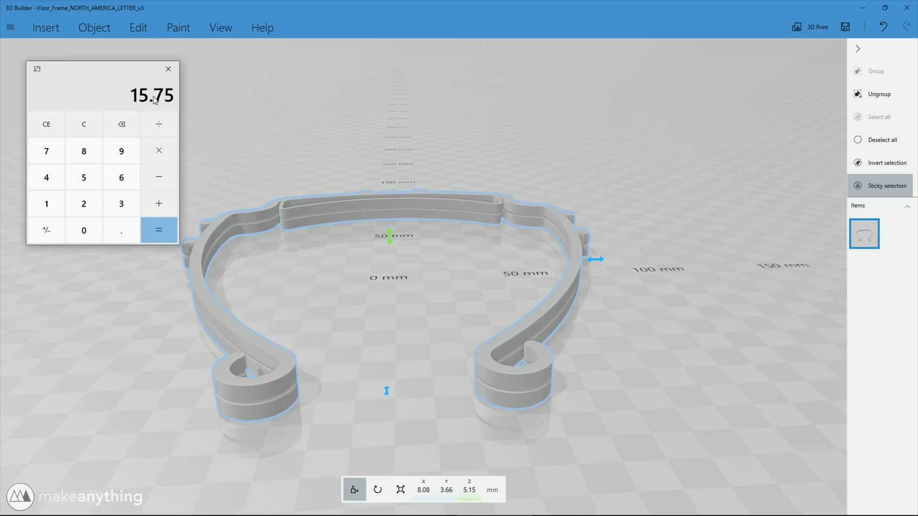
pyautogui.press('ctrl+c')
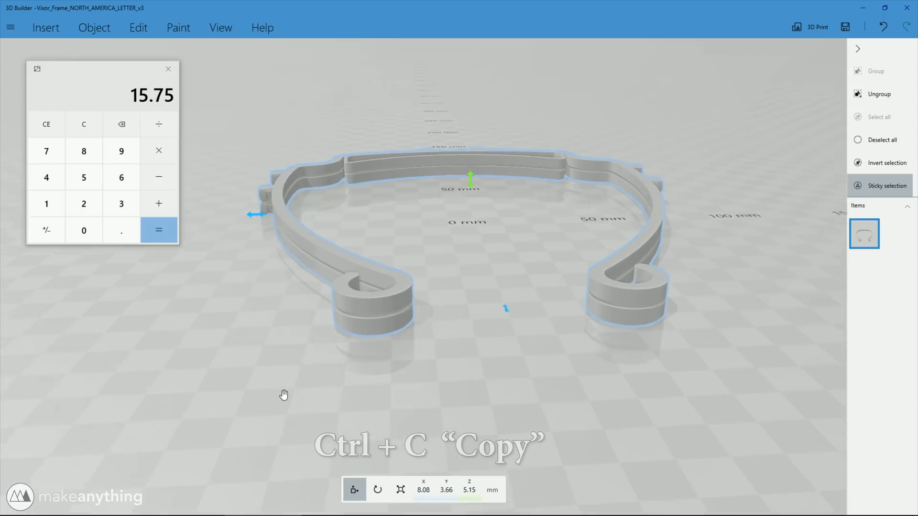
# Step: Set the pair's height to 15.75 mm, paste the pair below and compute the next doubling height
pyautogui.click(468, 489)
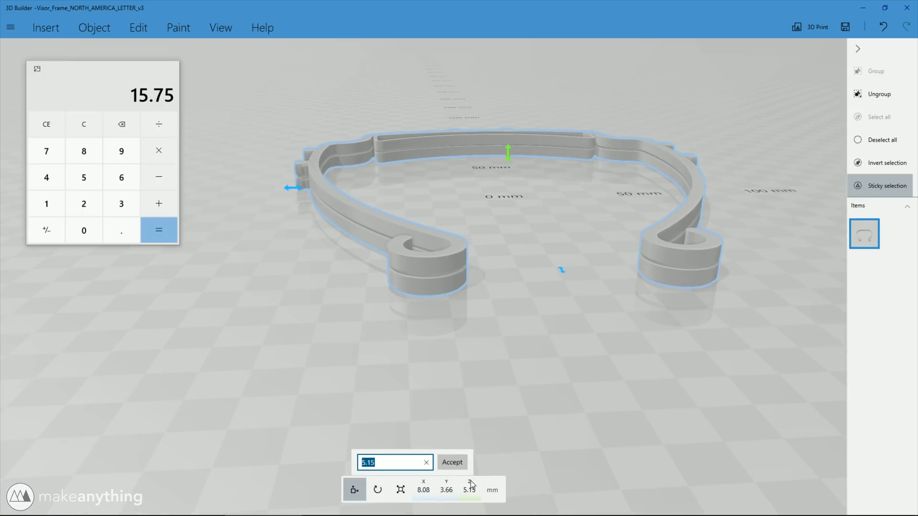
pyautogui.click(450, 461)
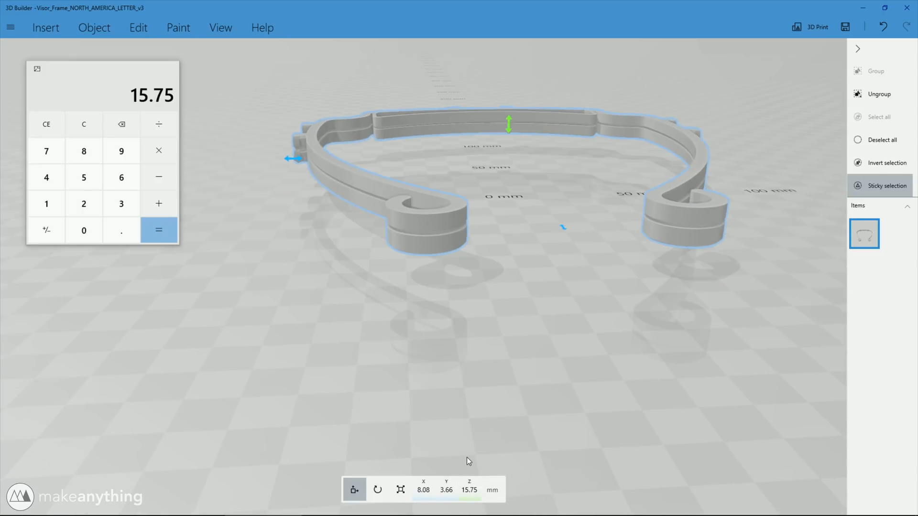
pyautogui.press('ctrl+v')
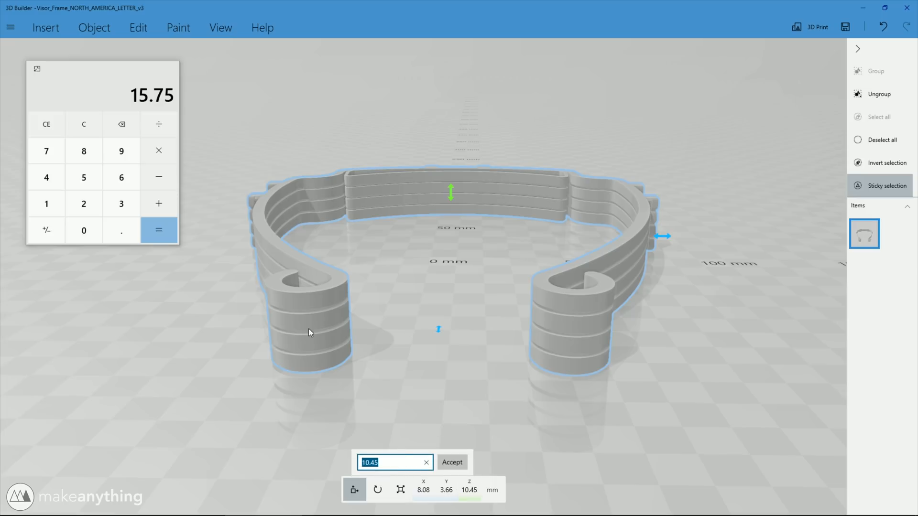
pyautogui.click(121, 231)
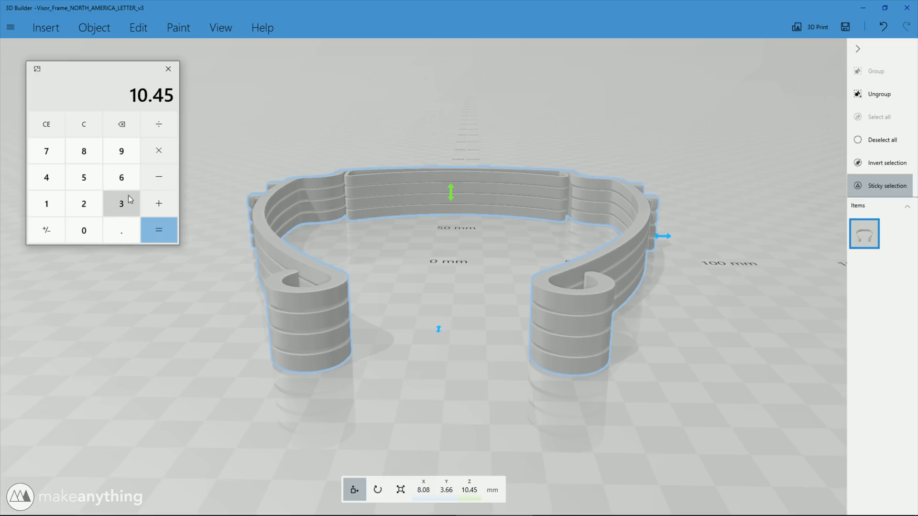
pyautogui.click(157, 229)
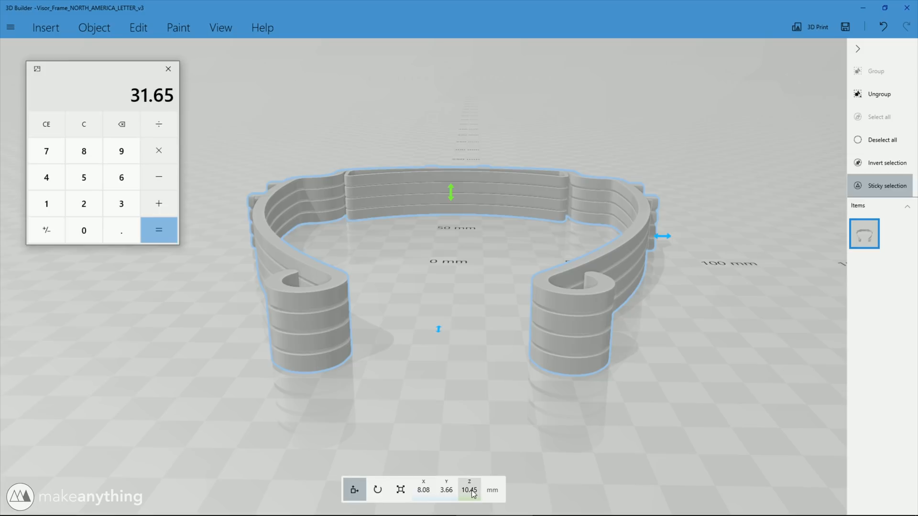
# Step: Copy and paste the four-frame stack, select every frame and group them into one object
pyautogui.press('ctrl+c')
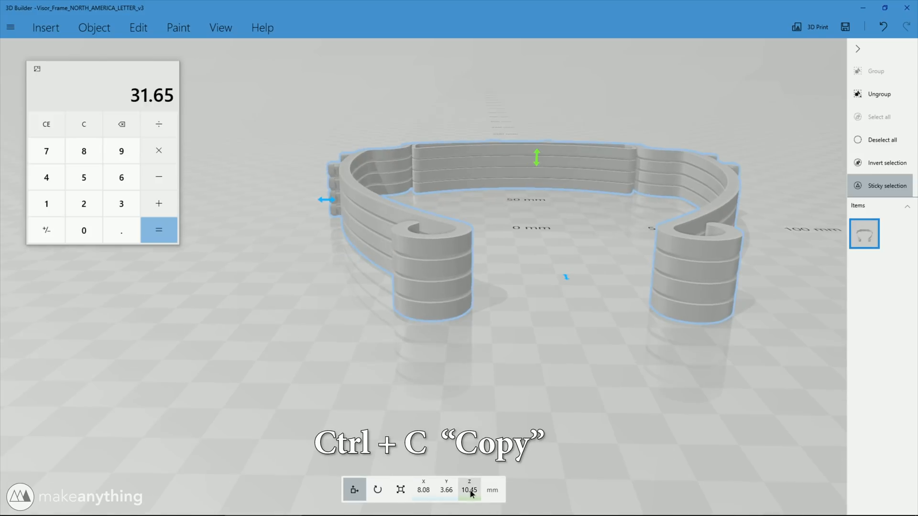
pyautogui.press('ctrl+v')
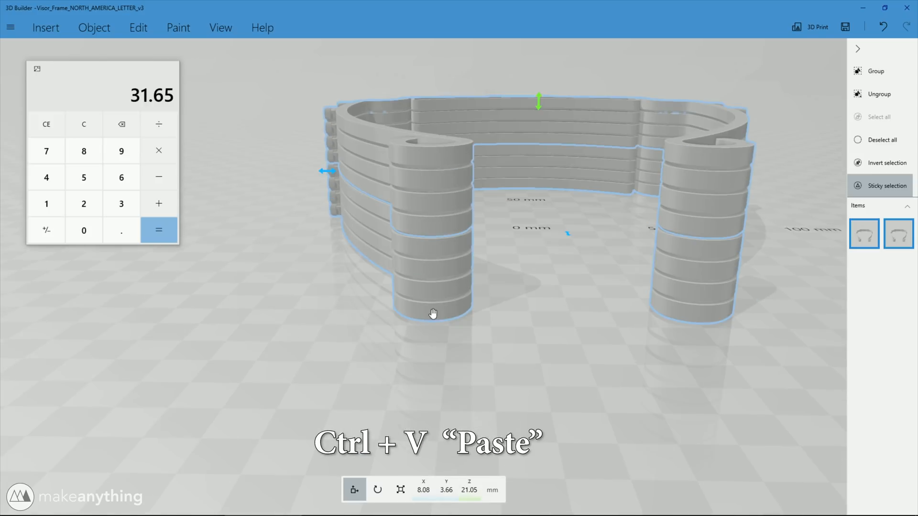
pyautogui.click(46, 204)
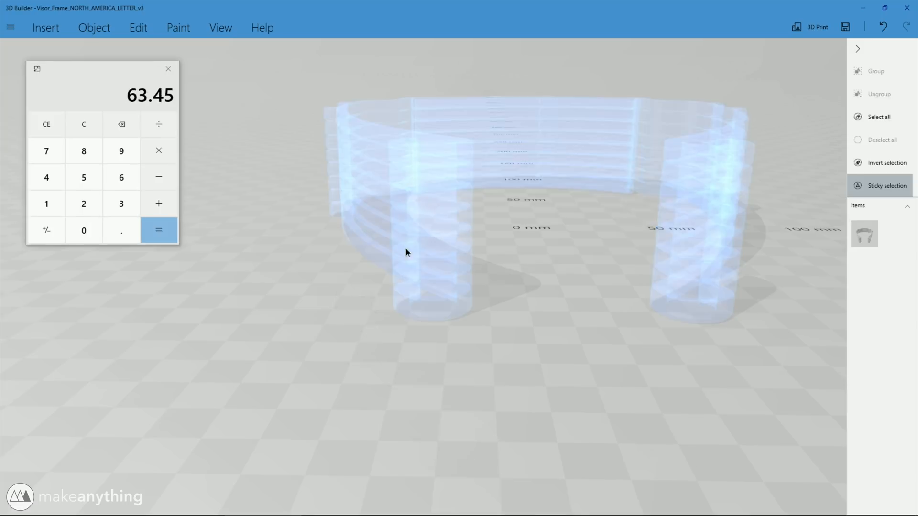
pyautogui.press('ctrl+v')
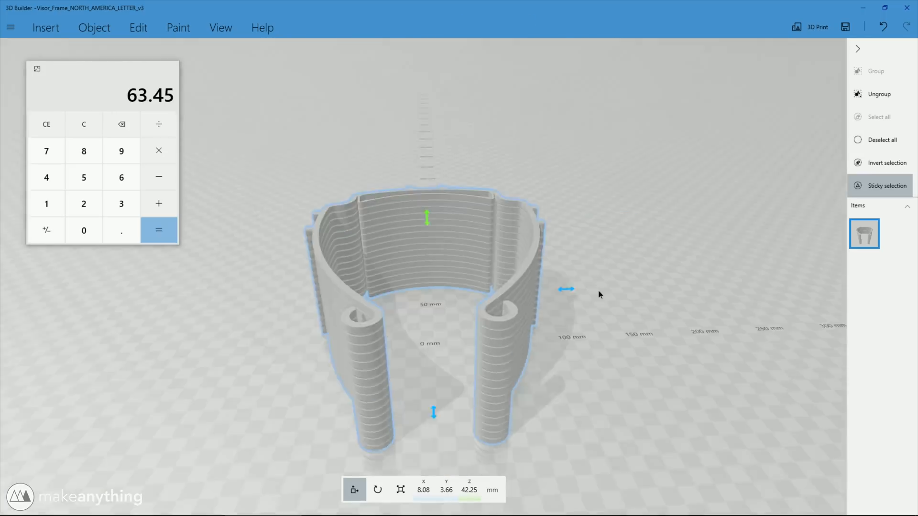
pyautogui.click(11, 27)
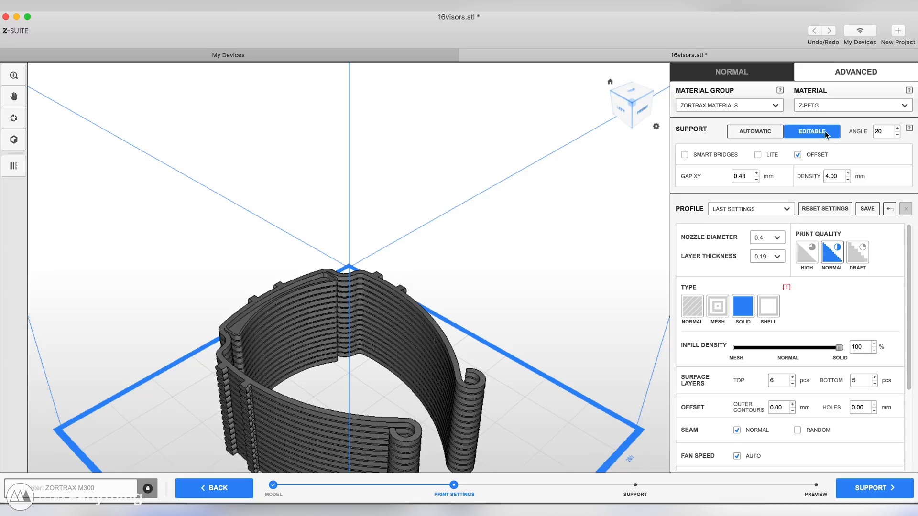
# Step: Go to the Z-SUITE sliced preview and lower the layer slider to the first few layers
pyautogui.click(815, 487)
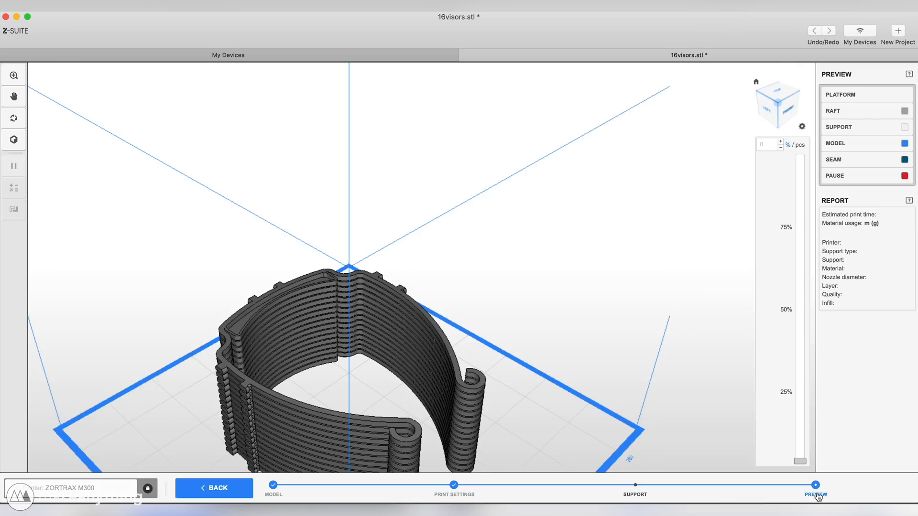
pyautogui.click(814, 494)
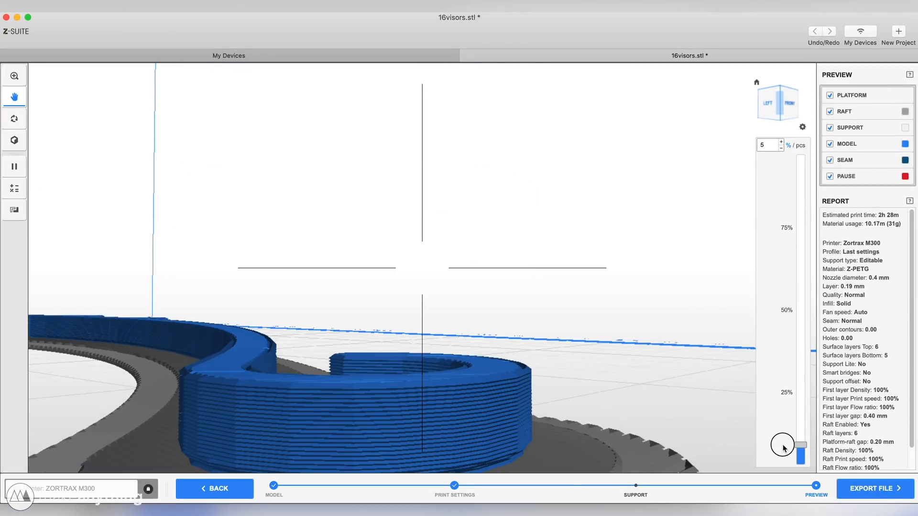
pyautogui.click(780, 142)
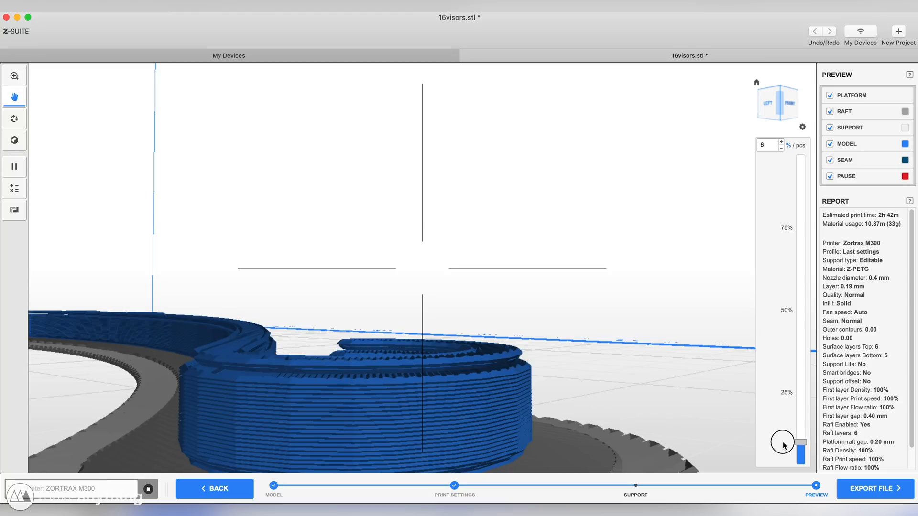
pyautogui.click(780, 146)
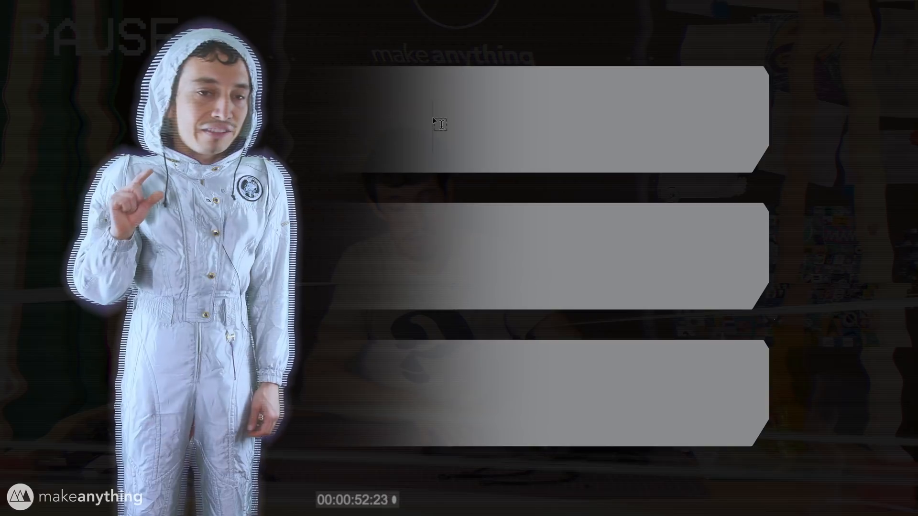
pyautogui.write('0.5')
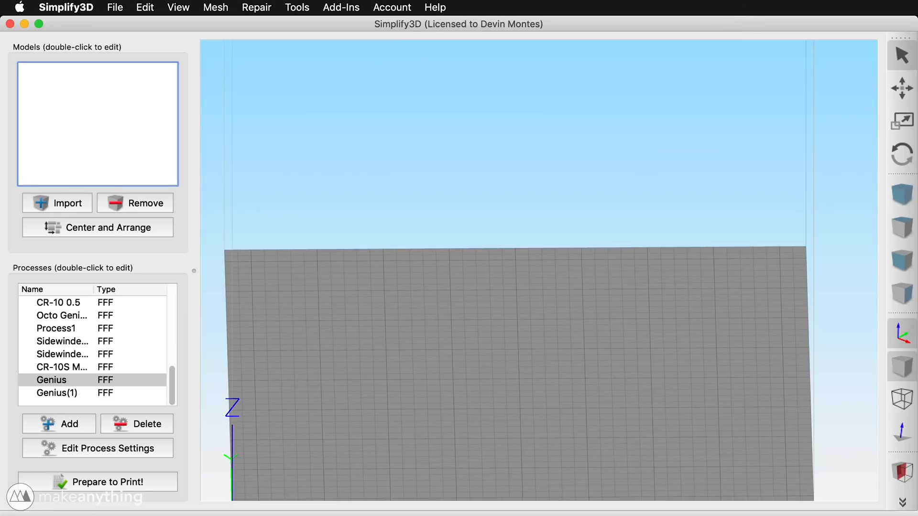
# Step: Import both squircle STLs, align their origins and set the second copy's Z offset to -1.00 mm
pyautogui.click(56, 203)
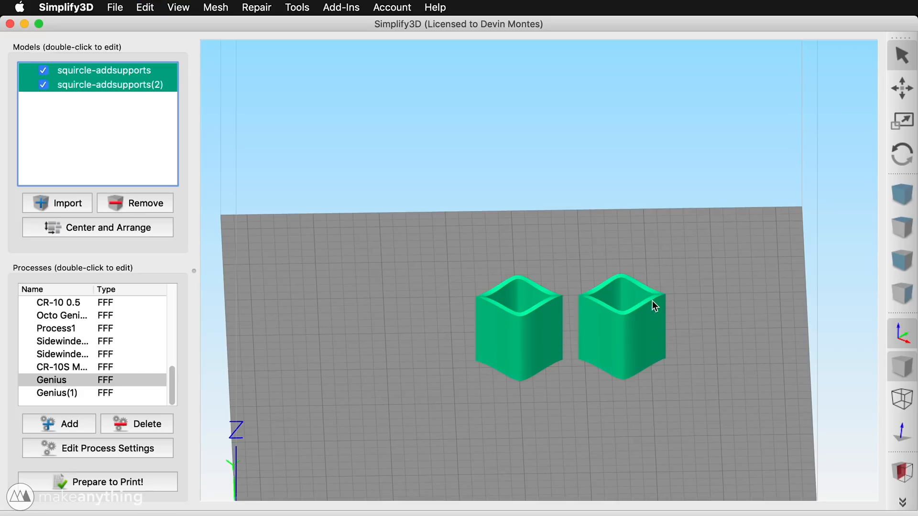
pyautogui.moveTo(209, 60)
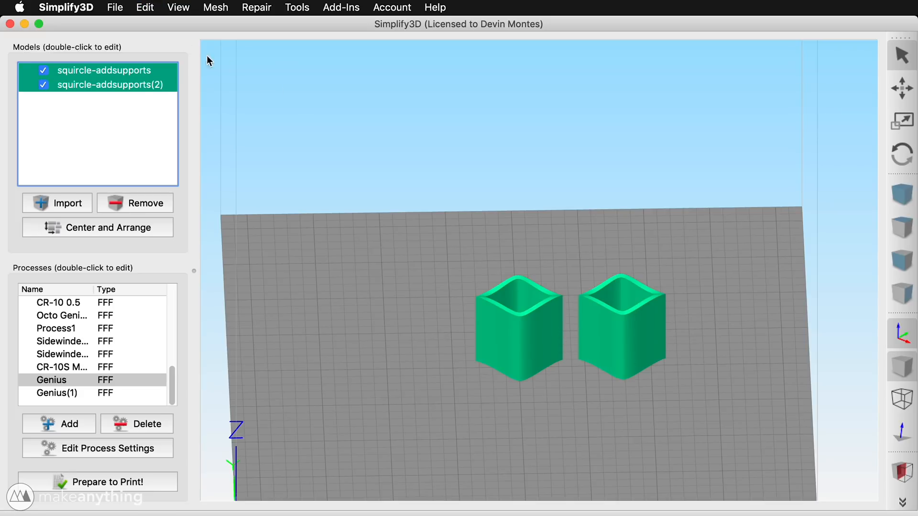
pyautogui.click(145, 6)
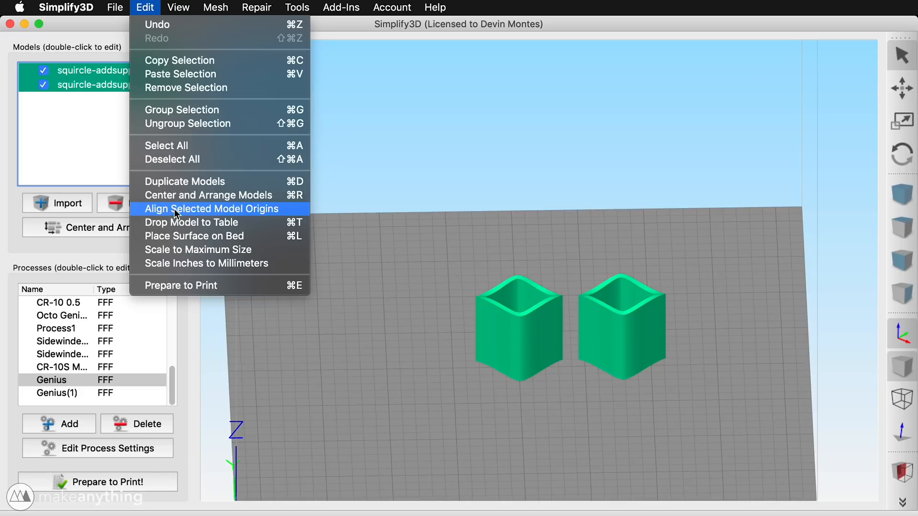
pyautogui.click(211, 209)
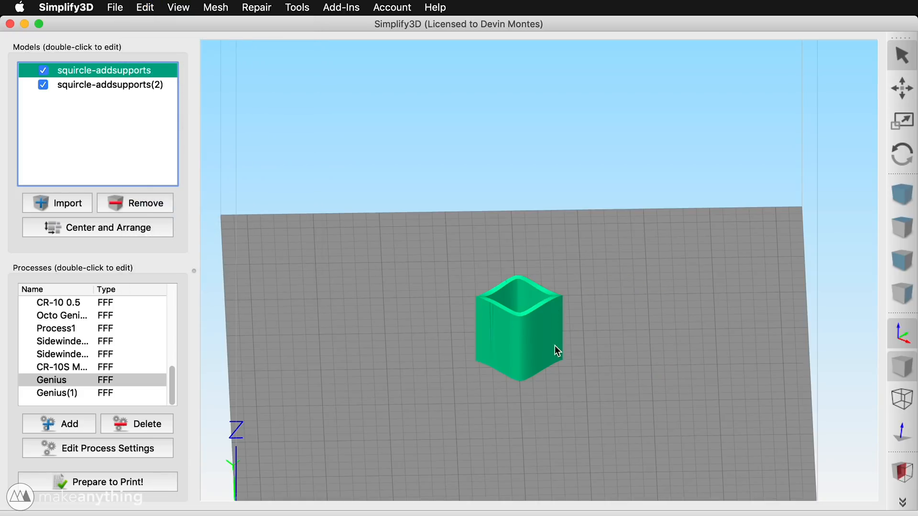
pyautogui.doubleClick(109, 84)
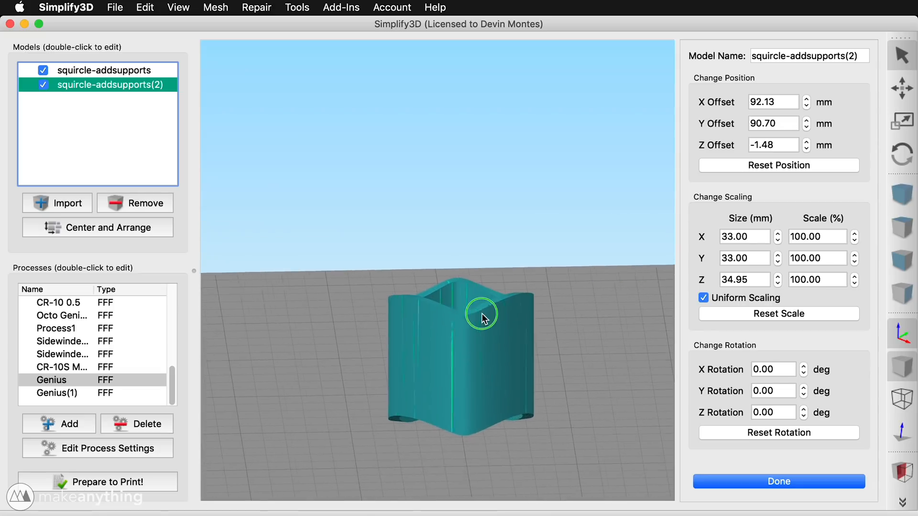
pyautogui.click(772, 144)
pyautogui.write('-1')
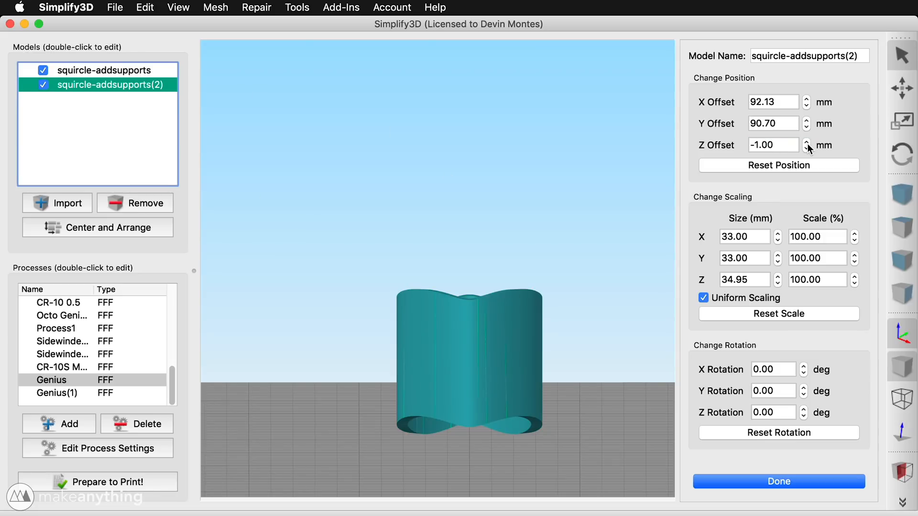
# Step: Raise the second squircle copy's Z offset to 28.40 mm to stack it above the first
pyautogui.click(806, 143)
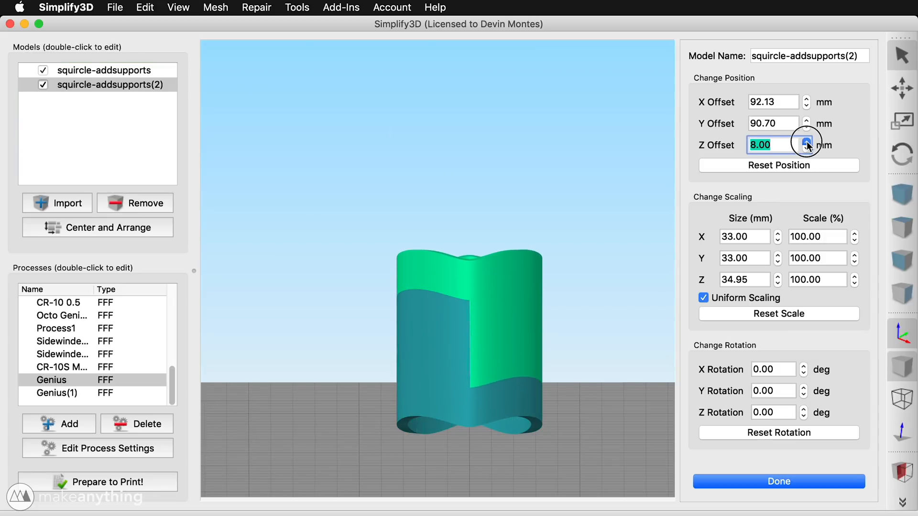
pyautogui.click(805, 143)
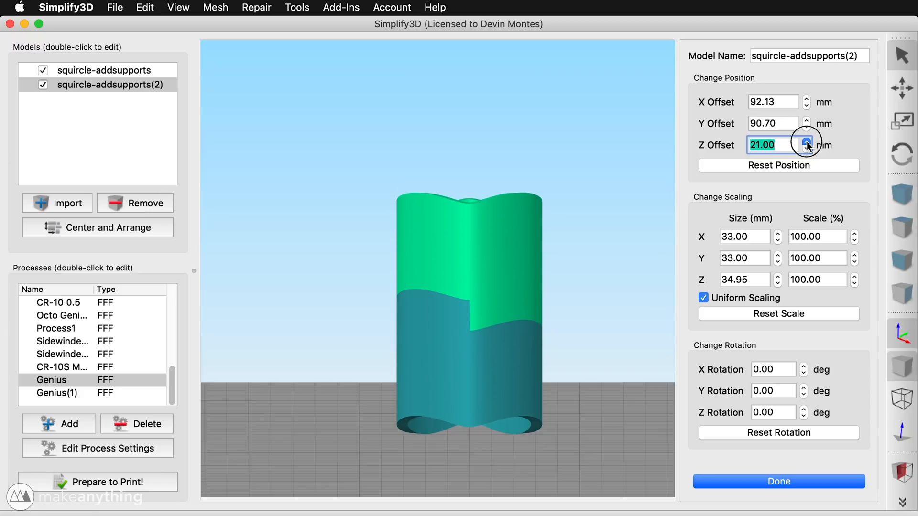
pyautogui.click(806, 142)
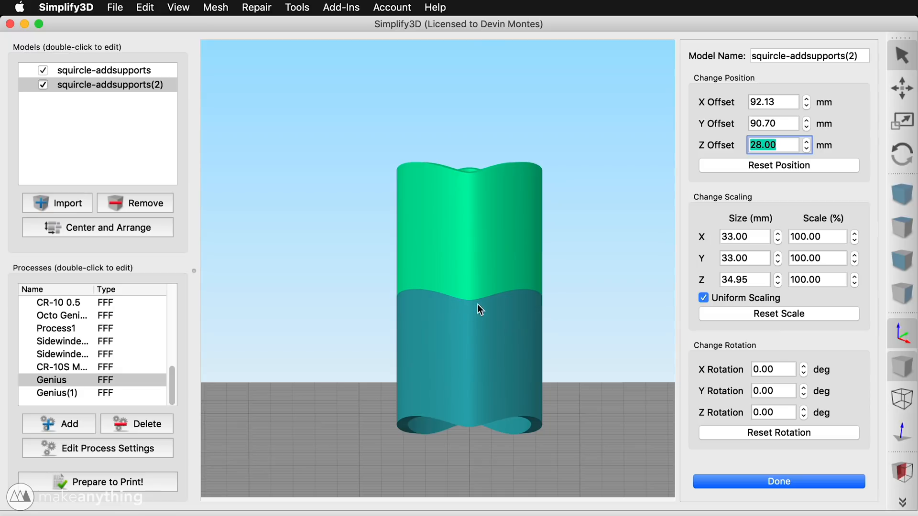
pyautogui.click(772, 144)
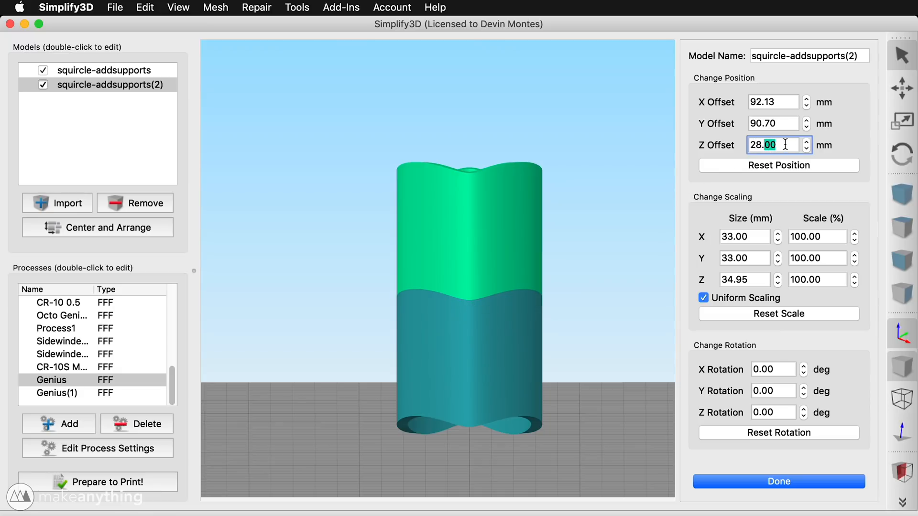
pyautogui.click(806, 142)
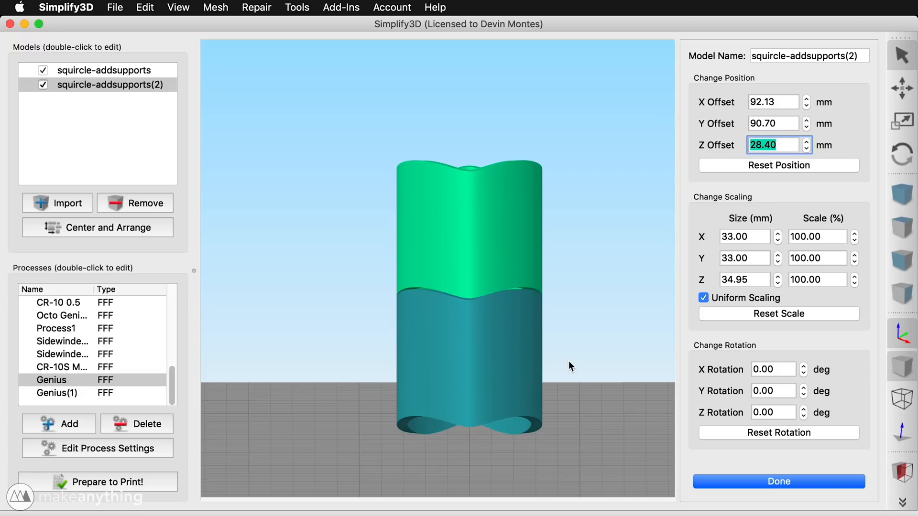
pyautogui.moveTo(494, 317)
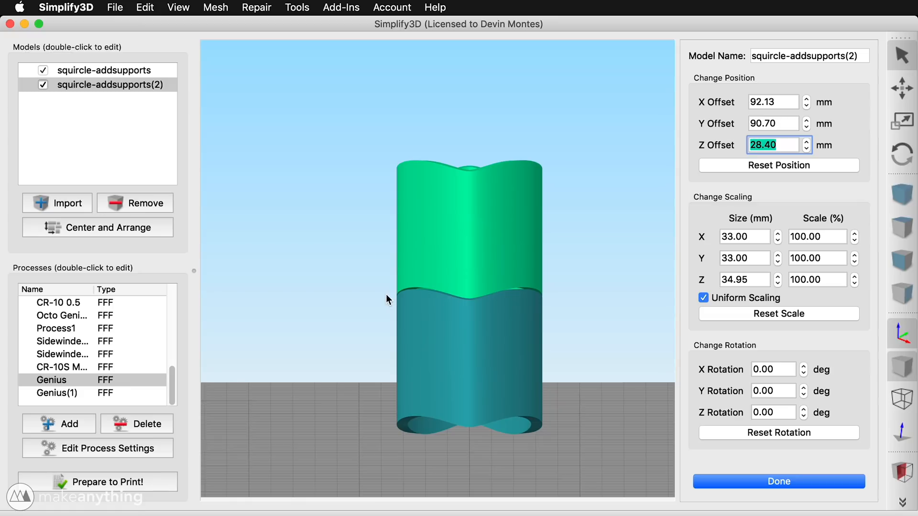
pyautogui.moveTo(480, 306)
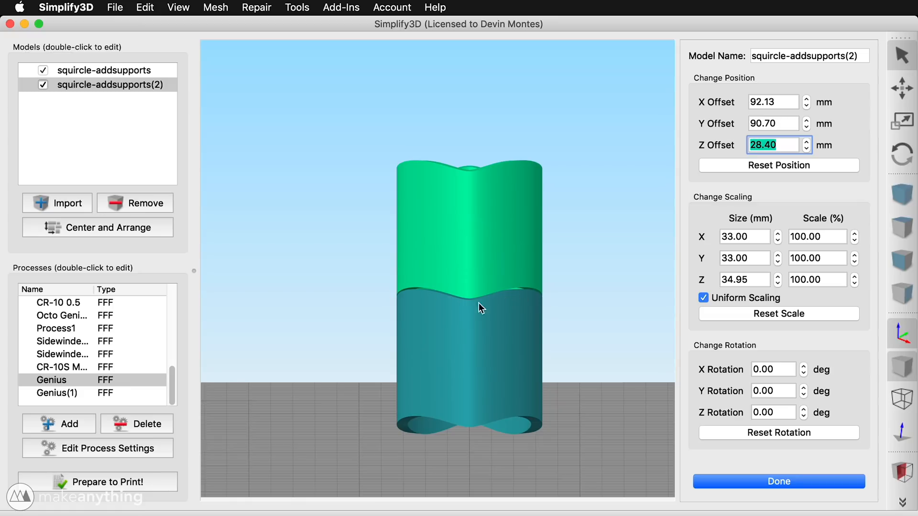
pyautogui.moveTo(533, 300)
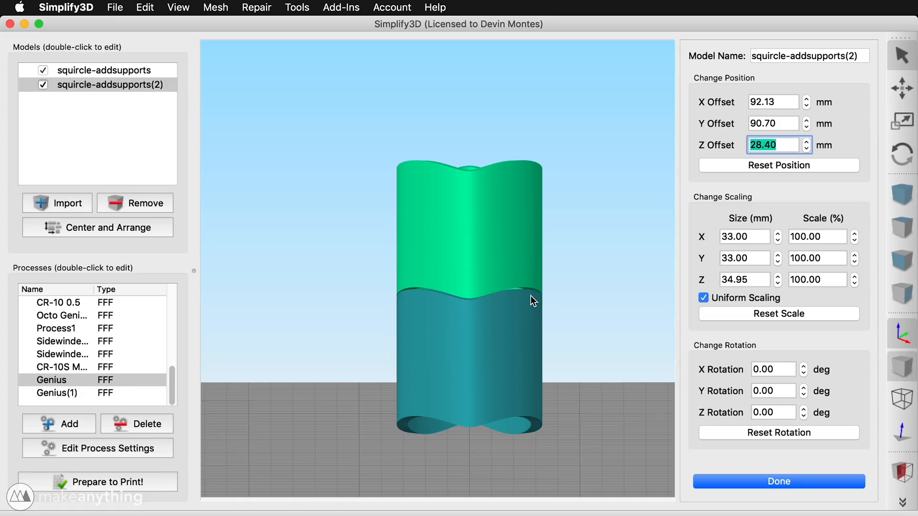
pyautogui.moveTo(538, 298)
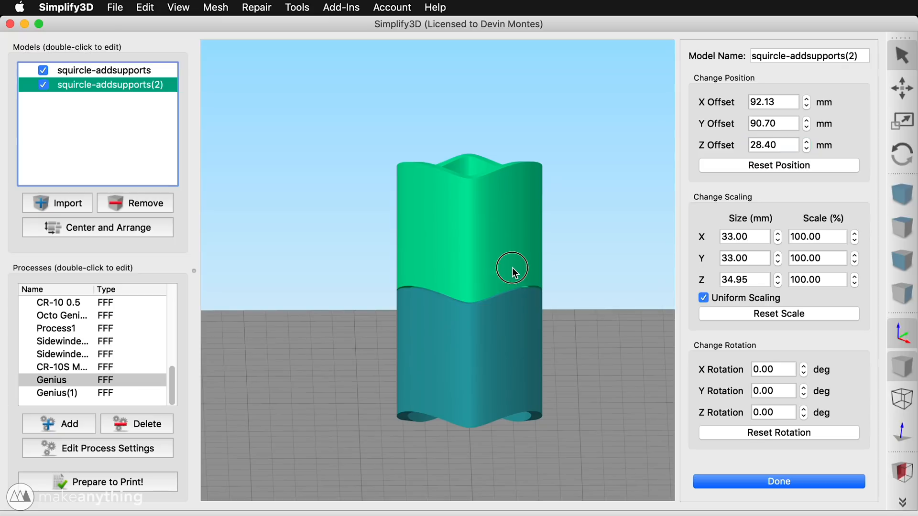
pyautogui.moveTo(513, 372)
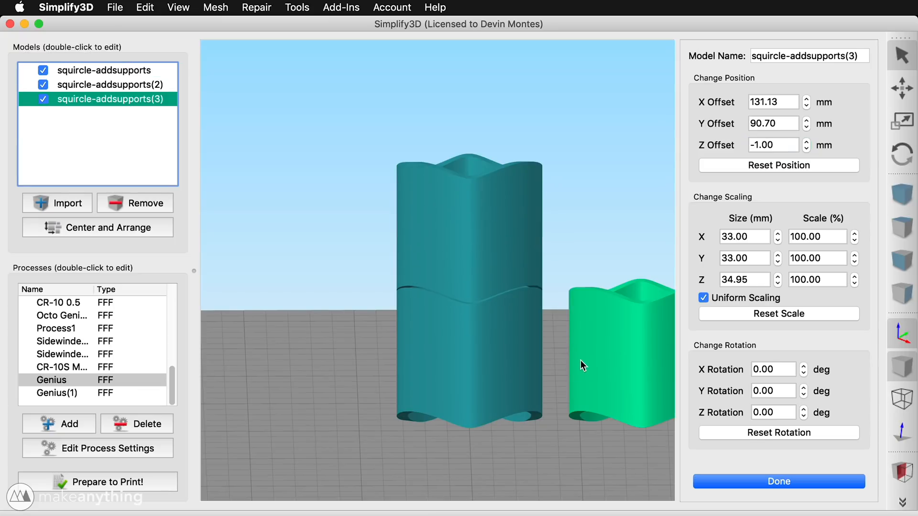
# Step: Align the third squircle copy's origin with the others and open its position settings
pyautogui.click(144, 7)
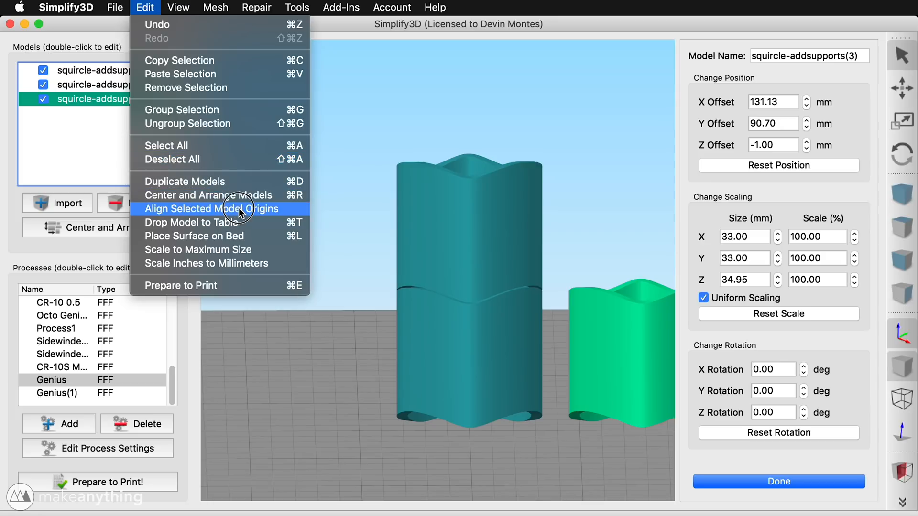
pyautogui.click(210, 208)
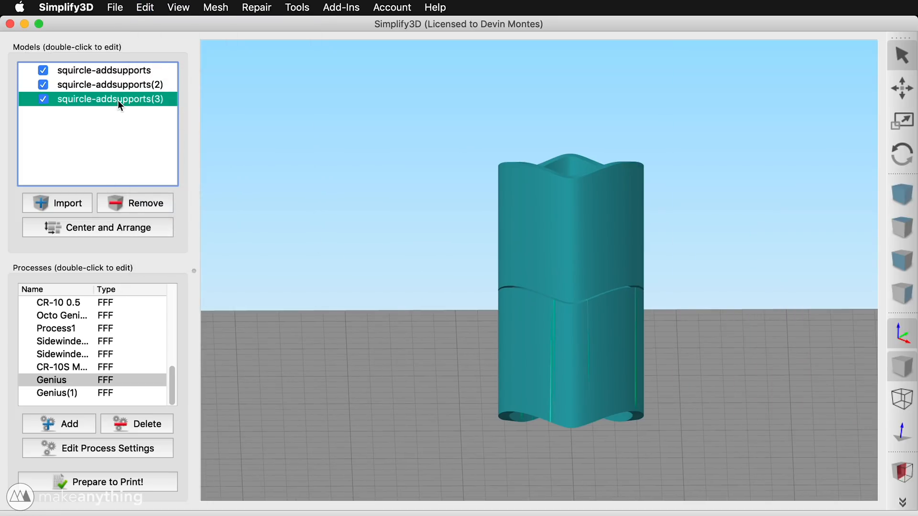
pyautogui.doubleClick(108, 99)
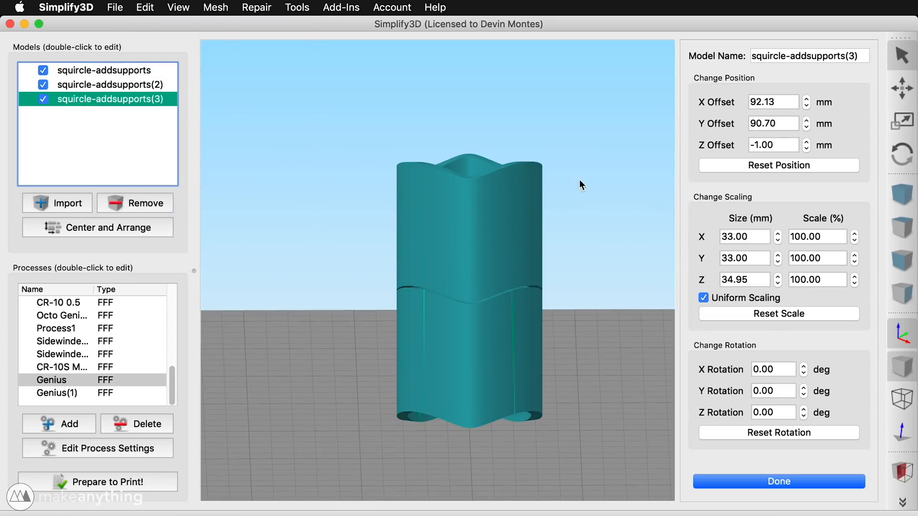
# Step: Raise the third copy's Z offset to 67.80 mm atop the stack and finish positioning
pyautogui.click(806, 142)
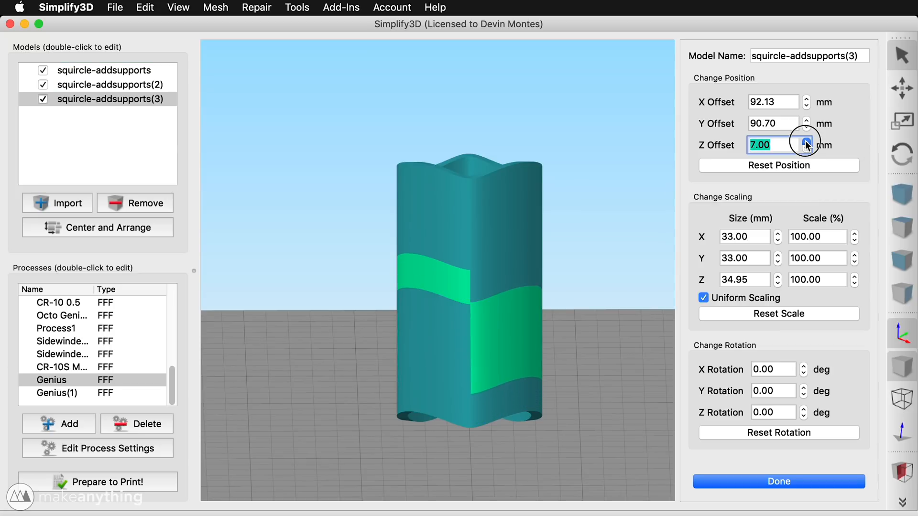
pyautogui.click(805, 142)
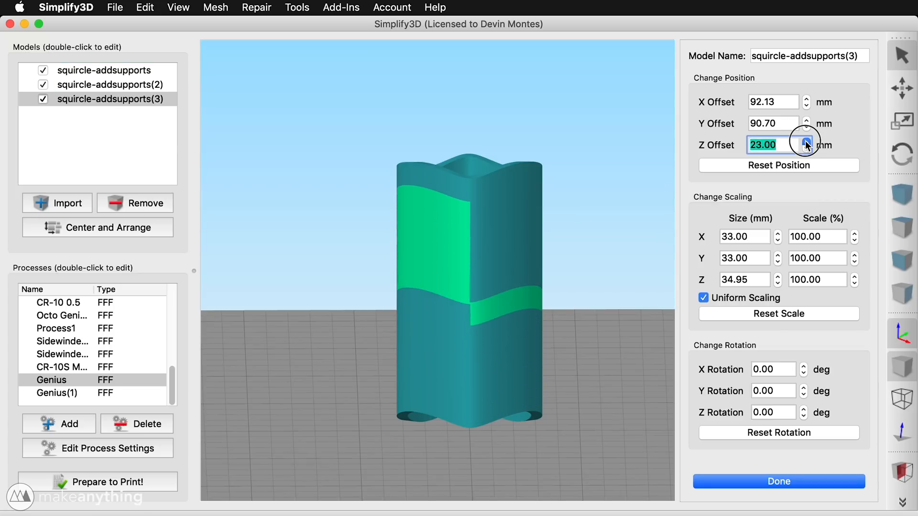
pyautogui.click(806, 141)
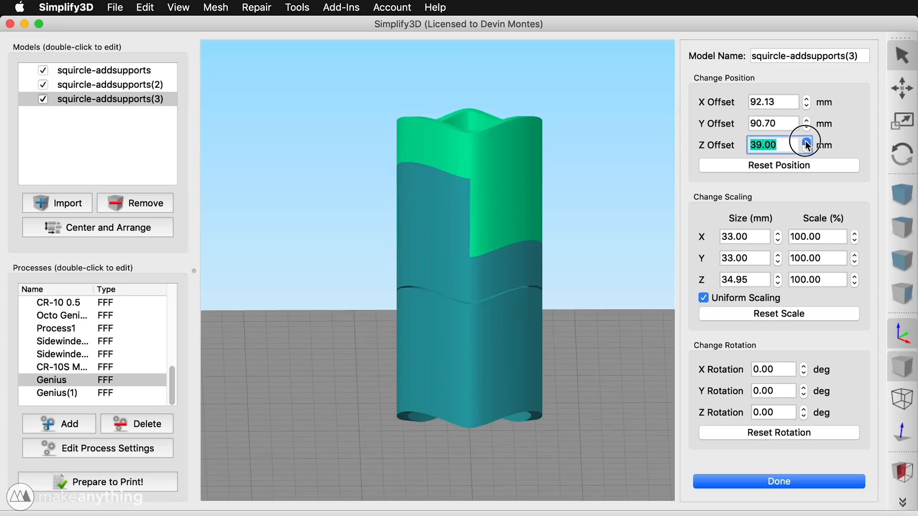
pyautogui.click(807, 142)
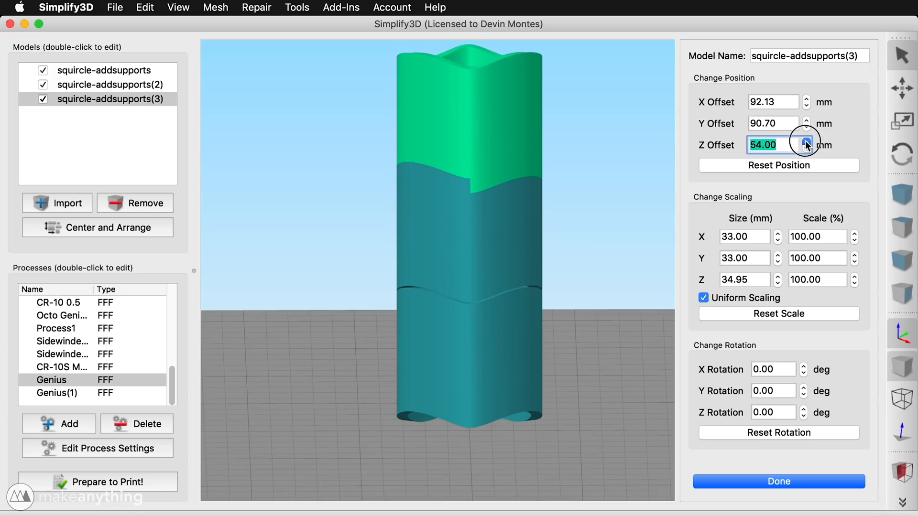
pyautogui.click(806, 141)
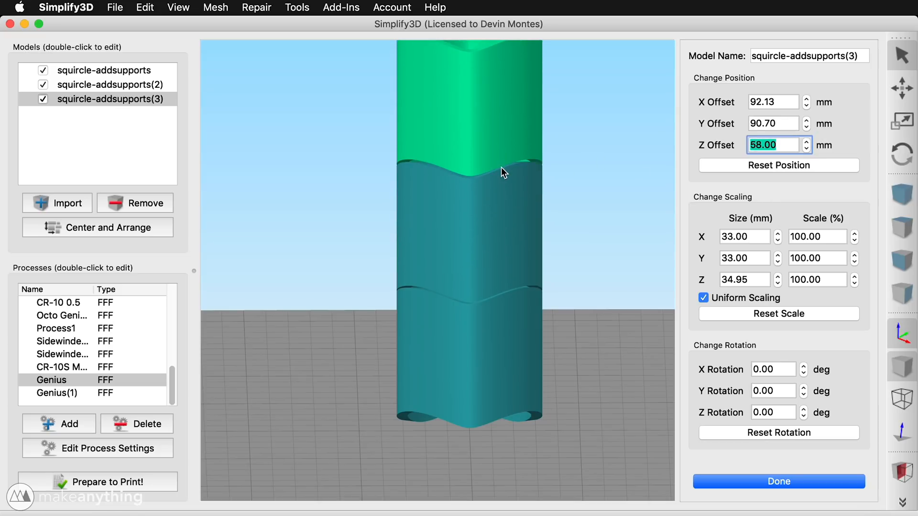
pyautogui.click(806, 148)
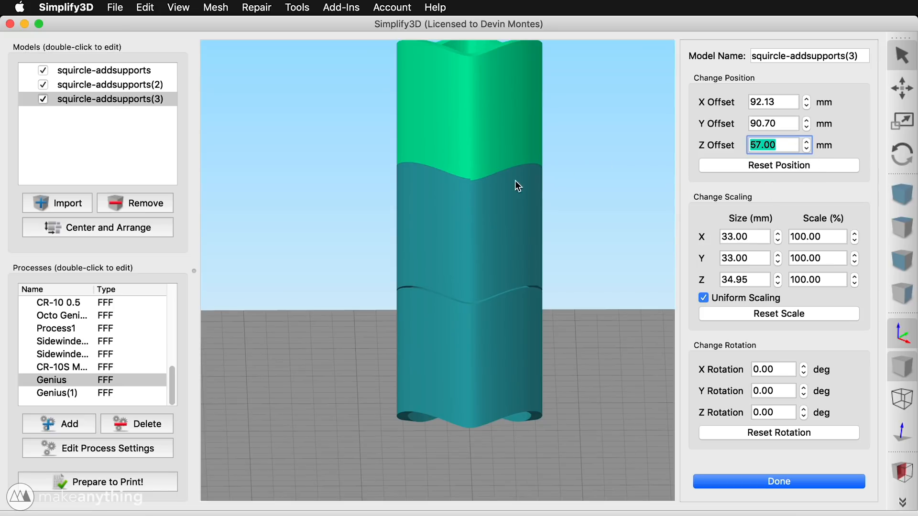
pyautogui.moveTo(736, 177)
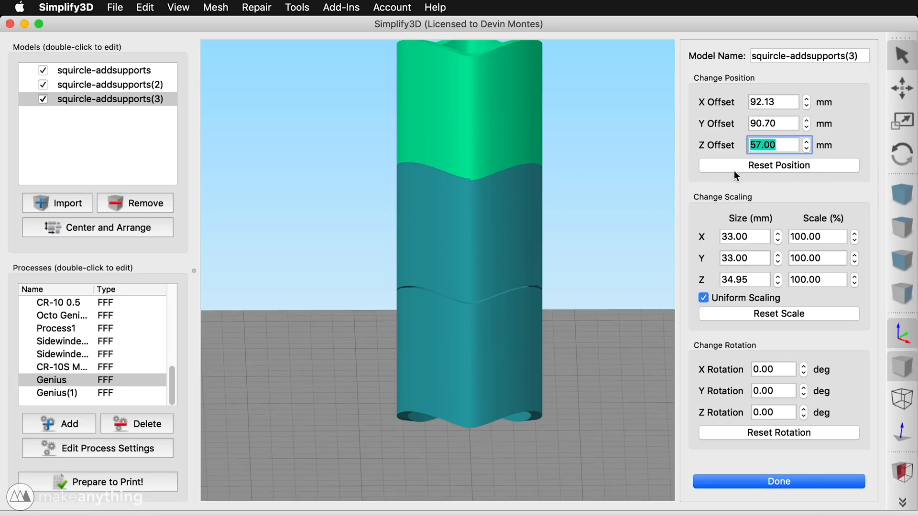
pyautogui.click(769, 144)
pyautogui.write('57.8')
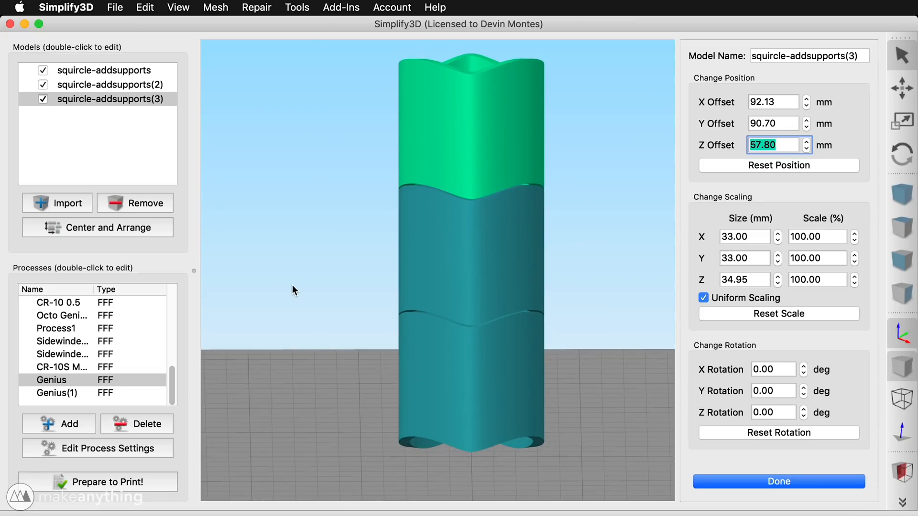
pyautogui.click(778, 481)
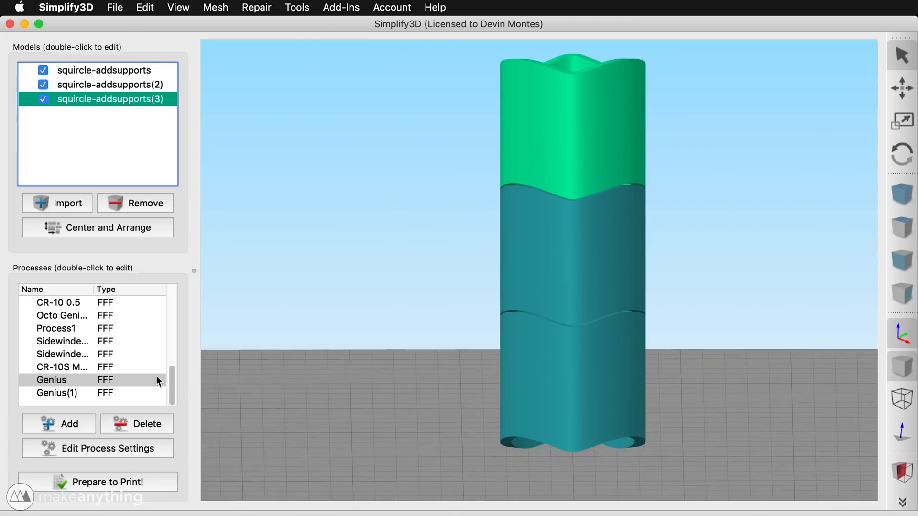
# Step: Apply the Genius process to all three cylinders, reviewing its Layer, Additions and Support settings
pyautogui.doubleClick(52, 379)
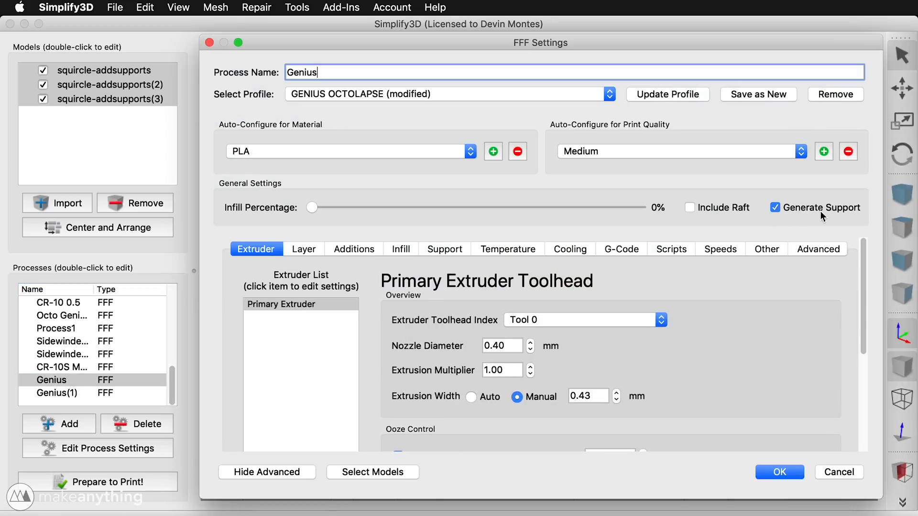
pyautogui.click(371, 471)
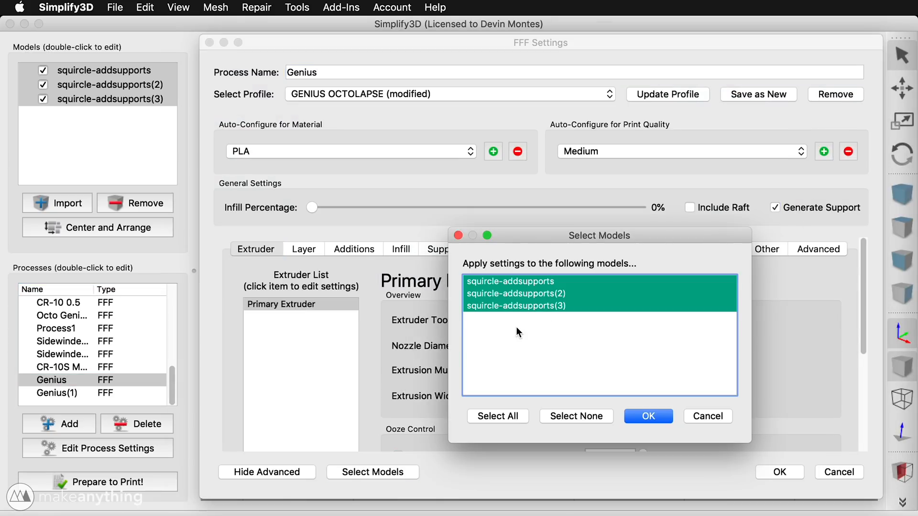
pyautogui.click(647, 415)
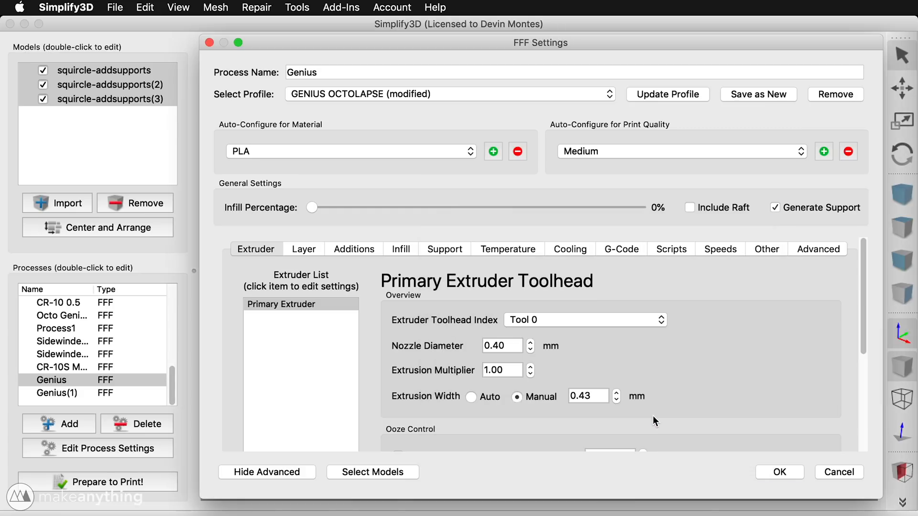
pyautogui.moveTo(306, 249)
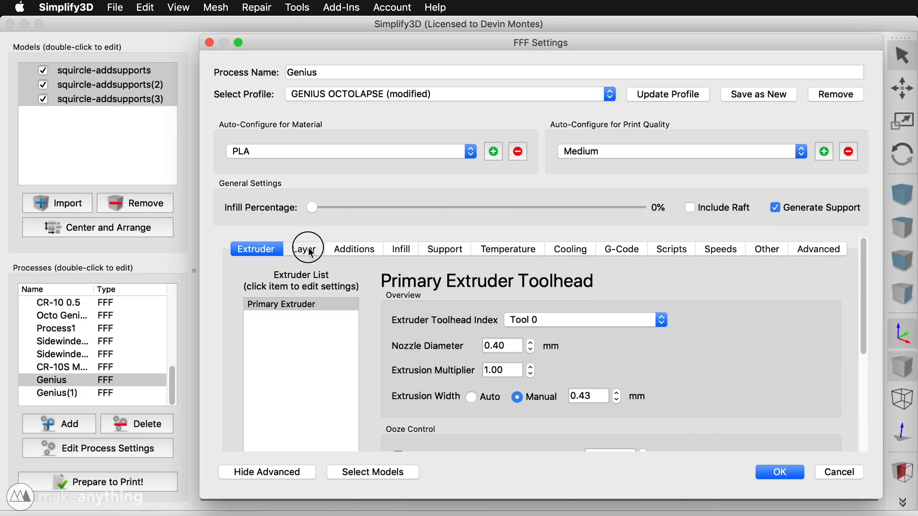
pyautogui.click(303, 249)
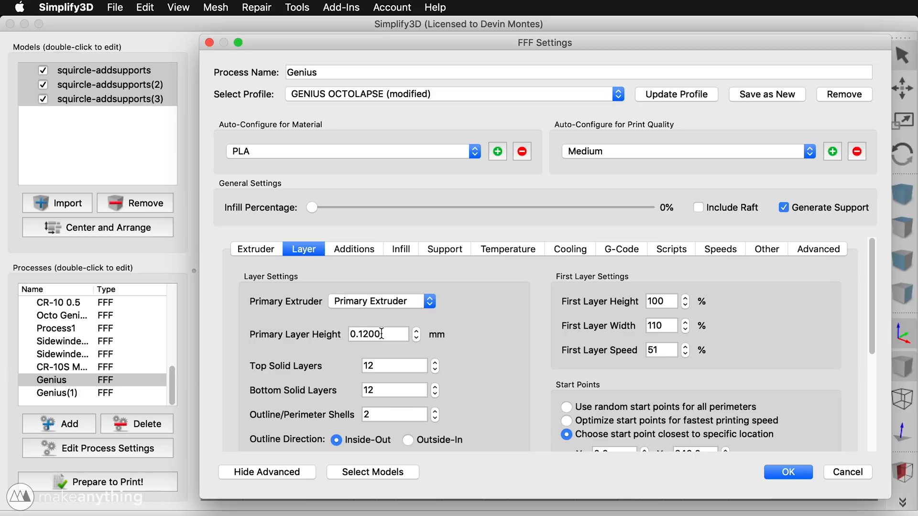
pyautogui.click(353, 249)
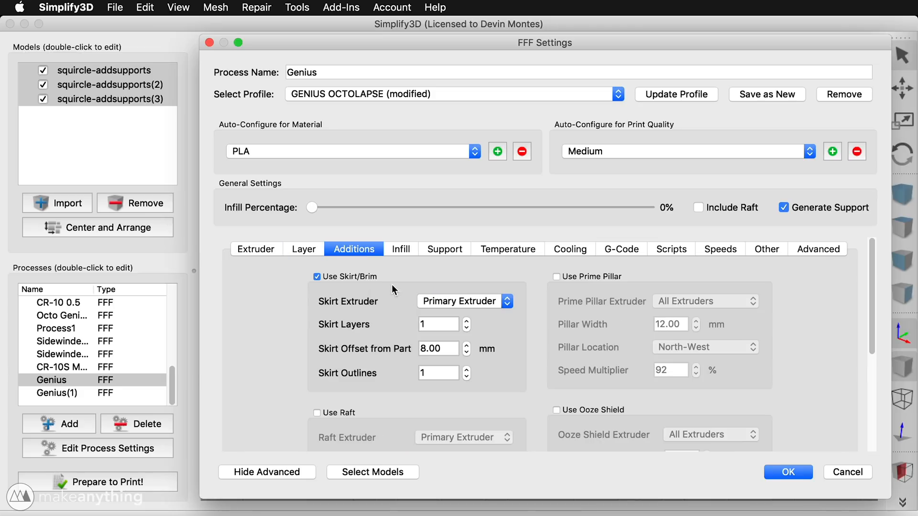
pyautogui.click(444, 249)
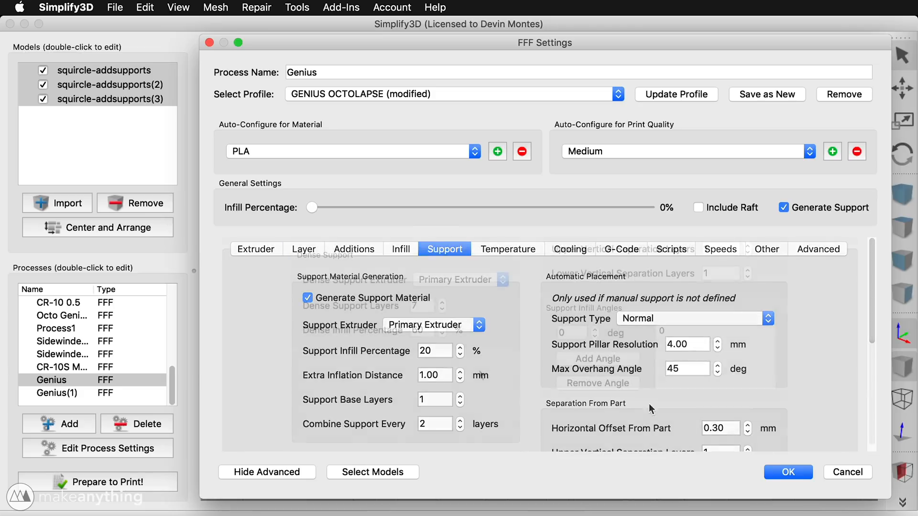
pyautogui.click(787, 471)
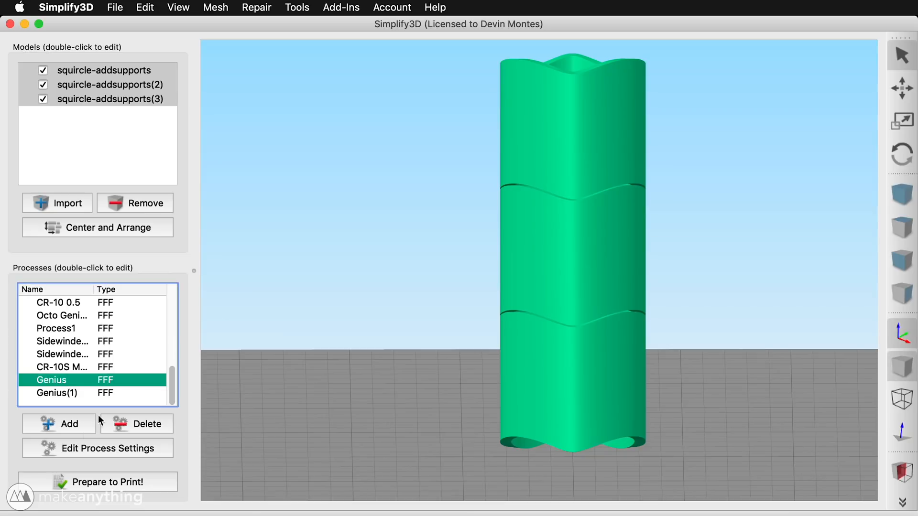
# Step: Check that Genius(1) has support generation off, then select the bottom cylinder
pyautogui.doubleClick(56, 392)
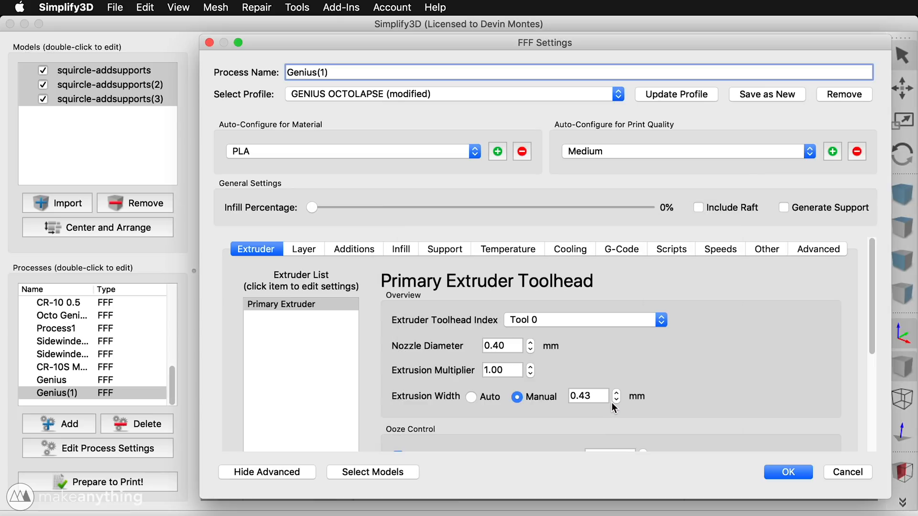
pyautogui.click(787, 471)
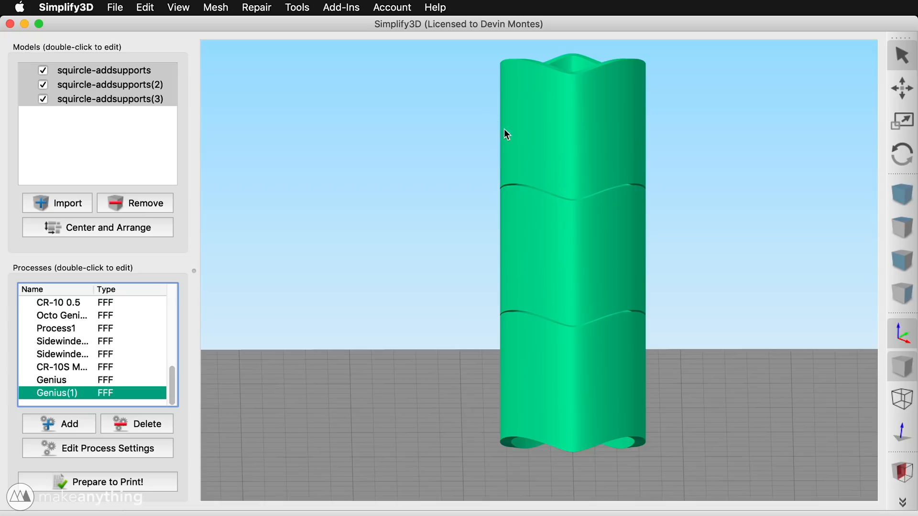
pyautogui.click(103, 70)
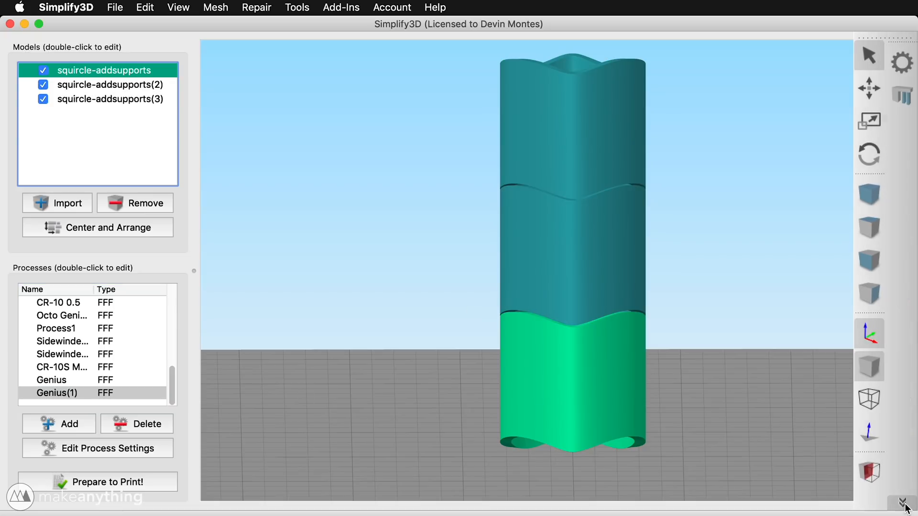
# Step: Generate support pillars under the bottom cylinder's rim with Customize Support, then finish
pyautogui.click(901, 93)
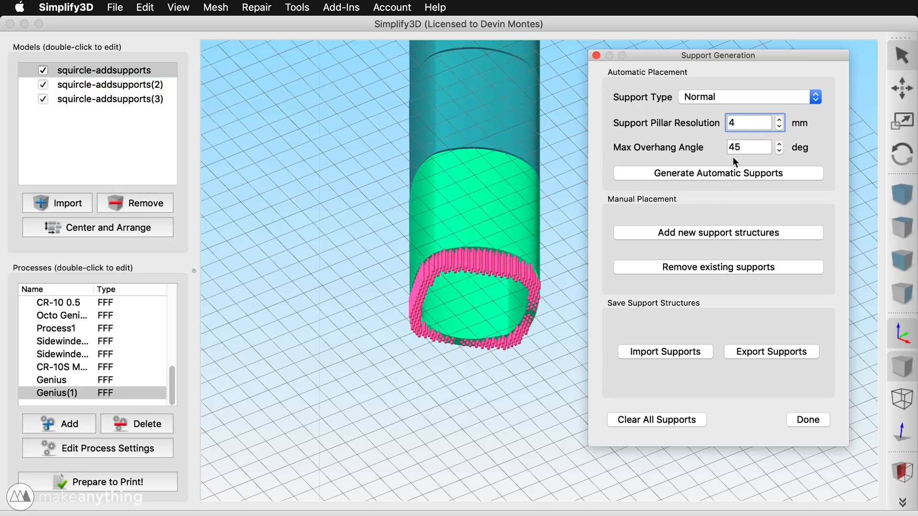
pyautogui.click(718, 233)
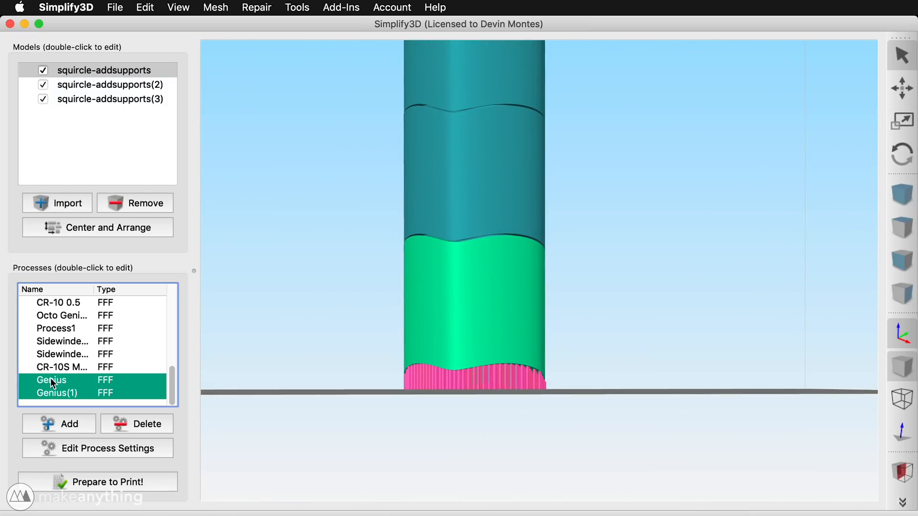
# Step: Prepare to Print with both processes and colour the preview toolpaths by Active Toolhead
pyautogui.click(107, 482)
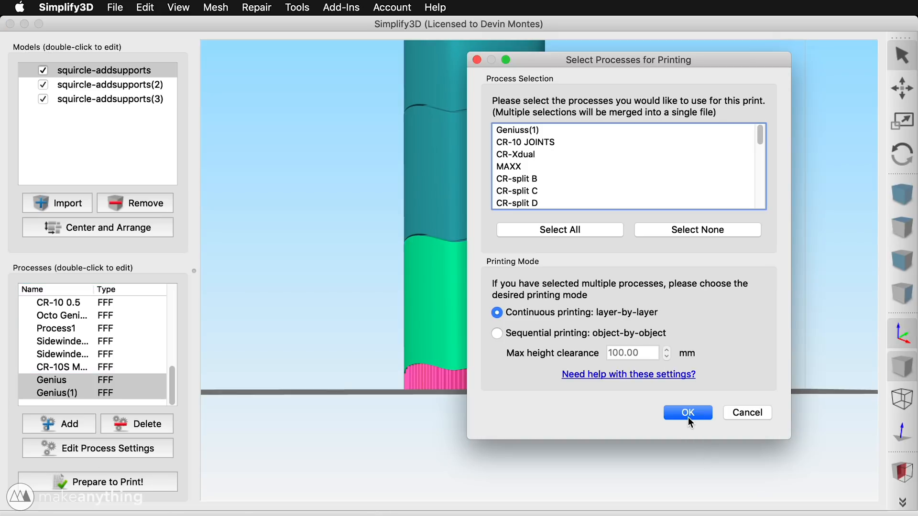
pyautogui.click(687, 412)
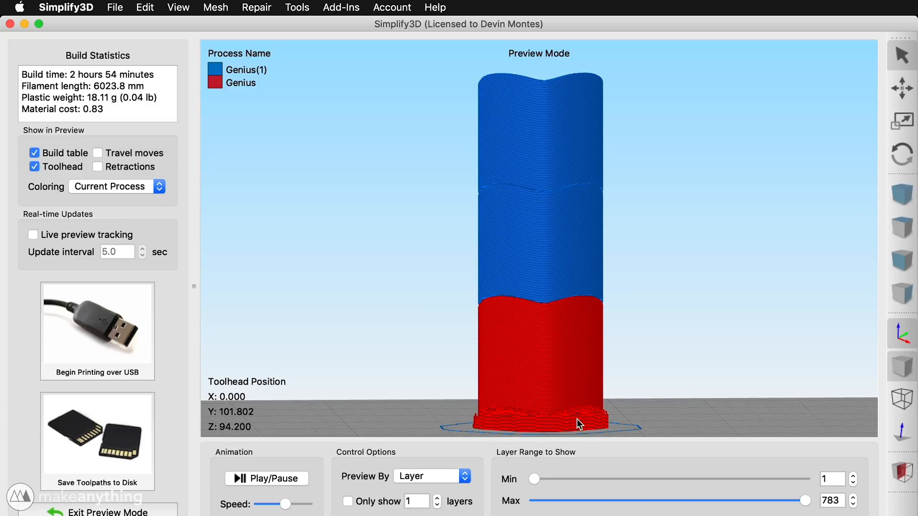
pyautogui.moveTo(107, 181)
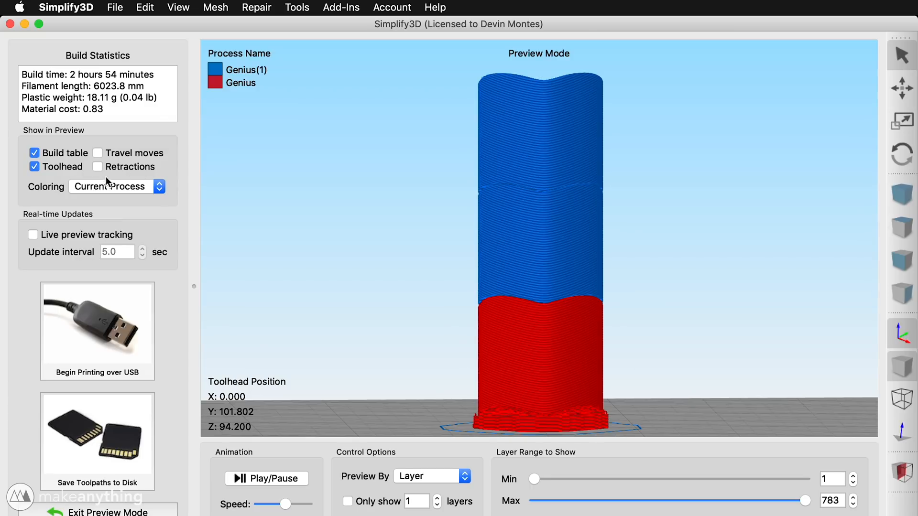
pyautogui.click(116, 186)
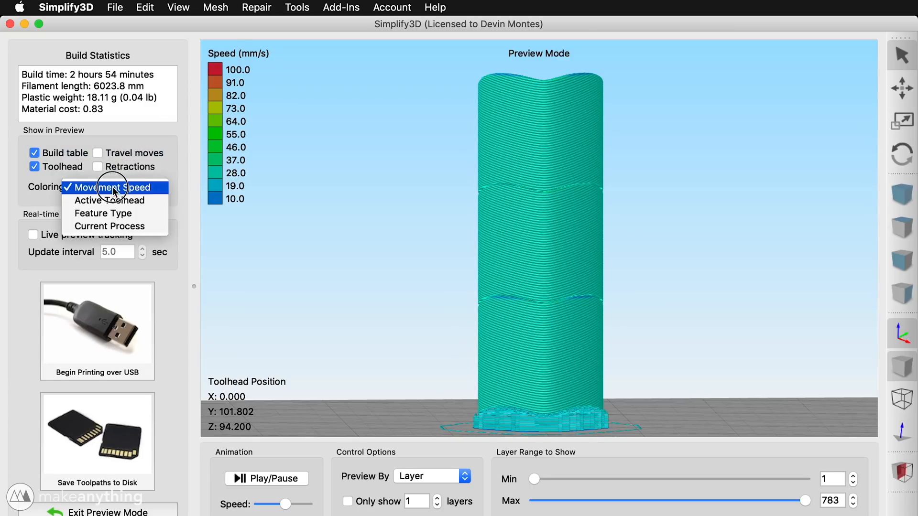
pyautogui.click(109, 200)
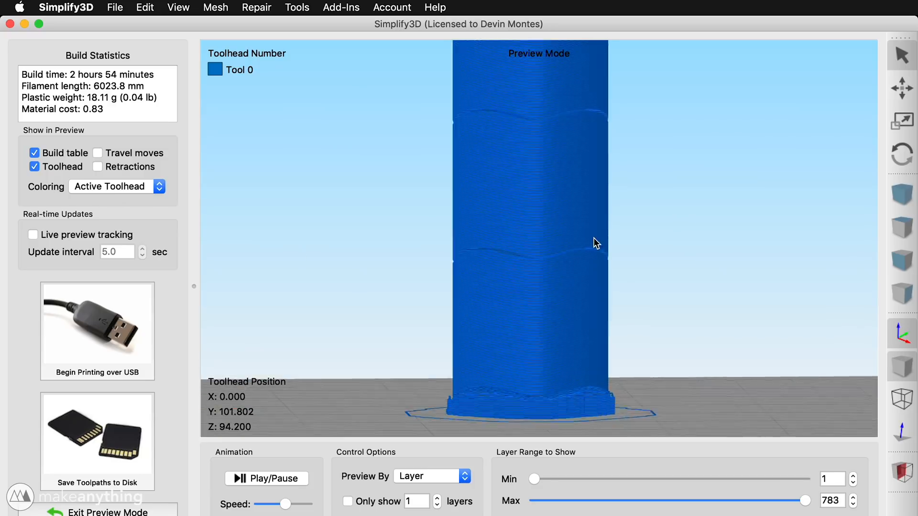
pyautogui.scroll(3)
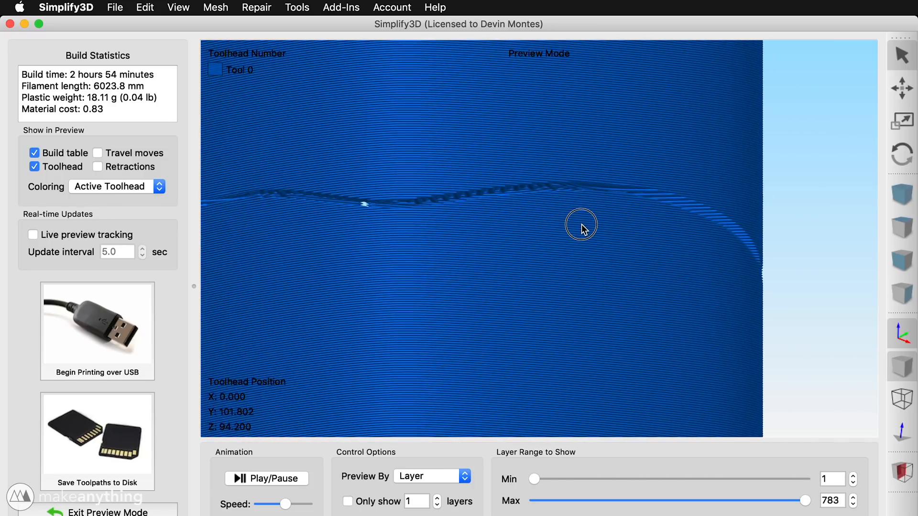